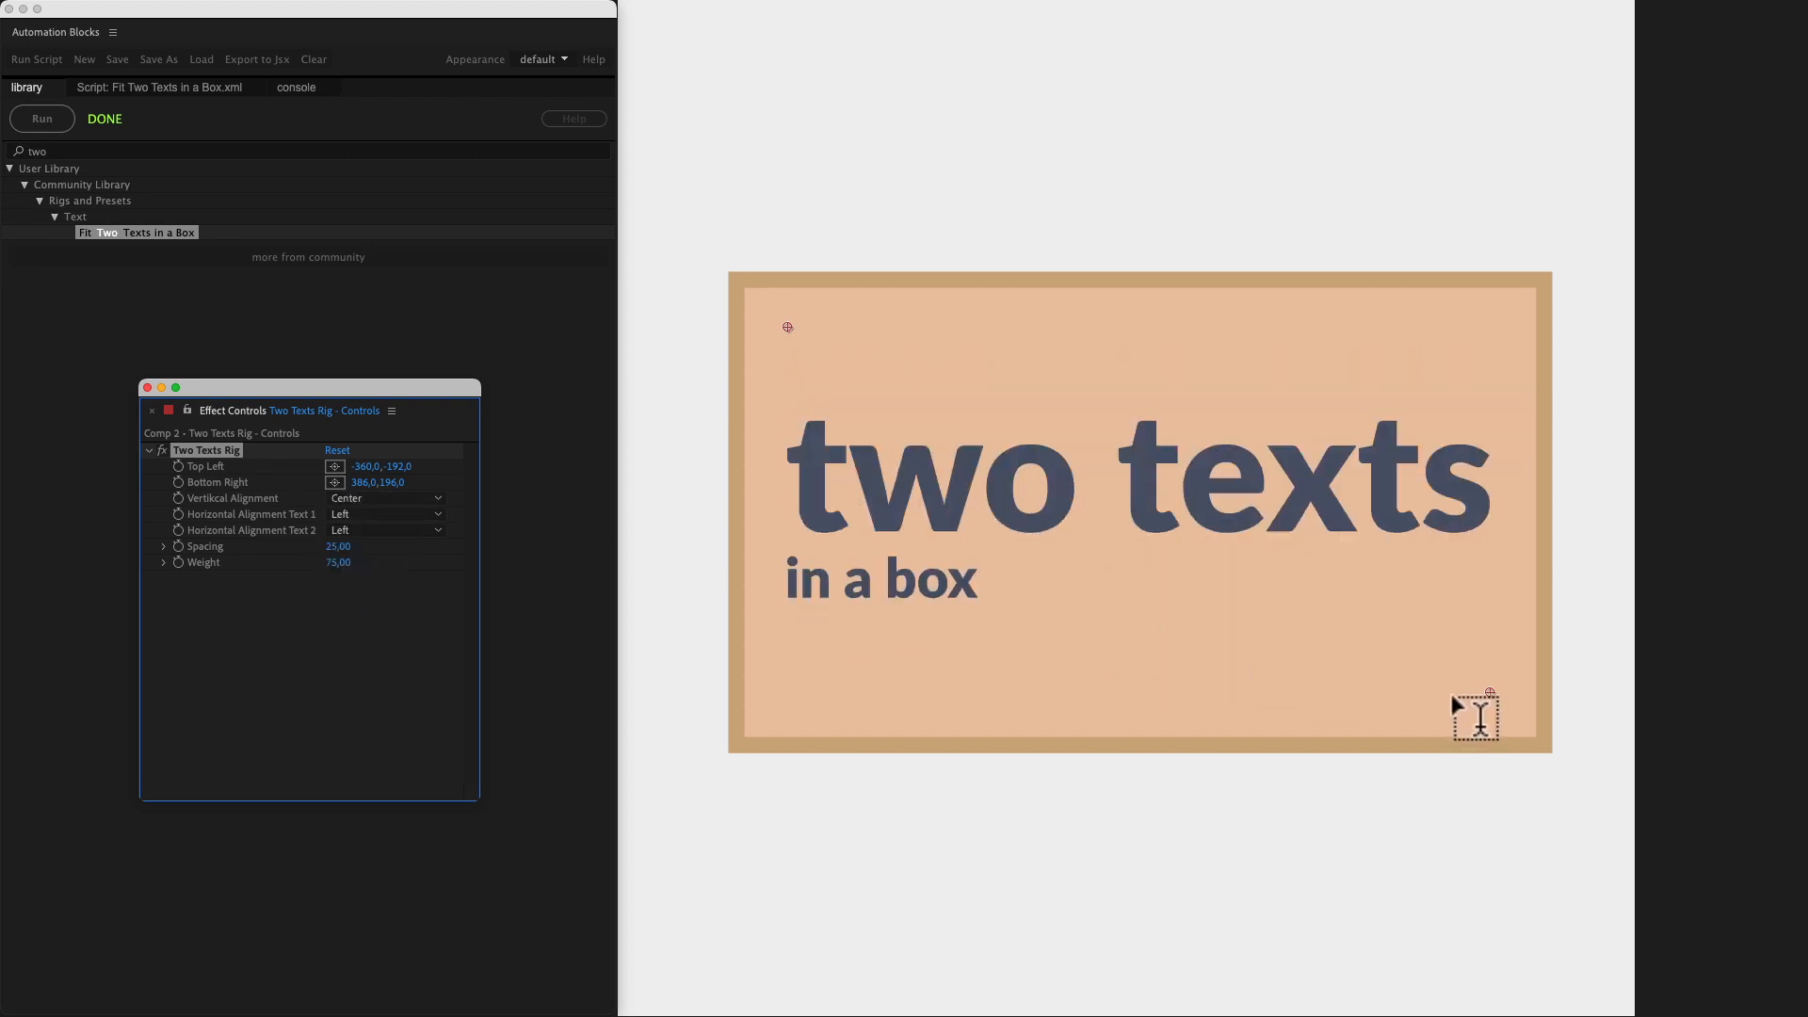
Search the Automation Blocks library for 'two' to find Fit Two Texts in a Box.
drag(1477, 716, 1061, 501)
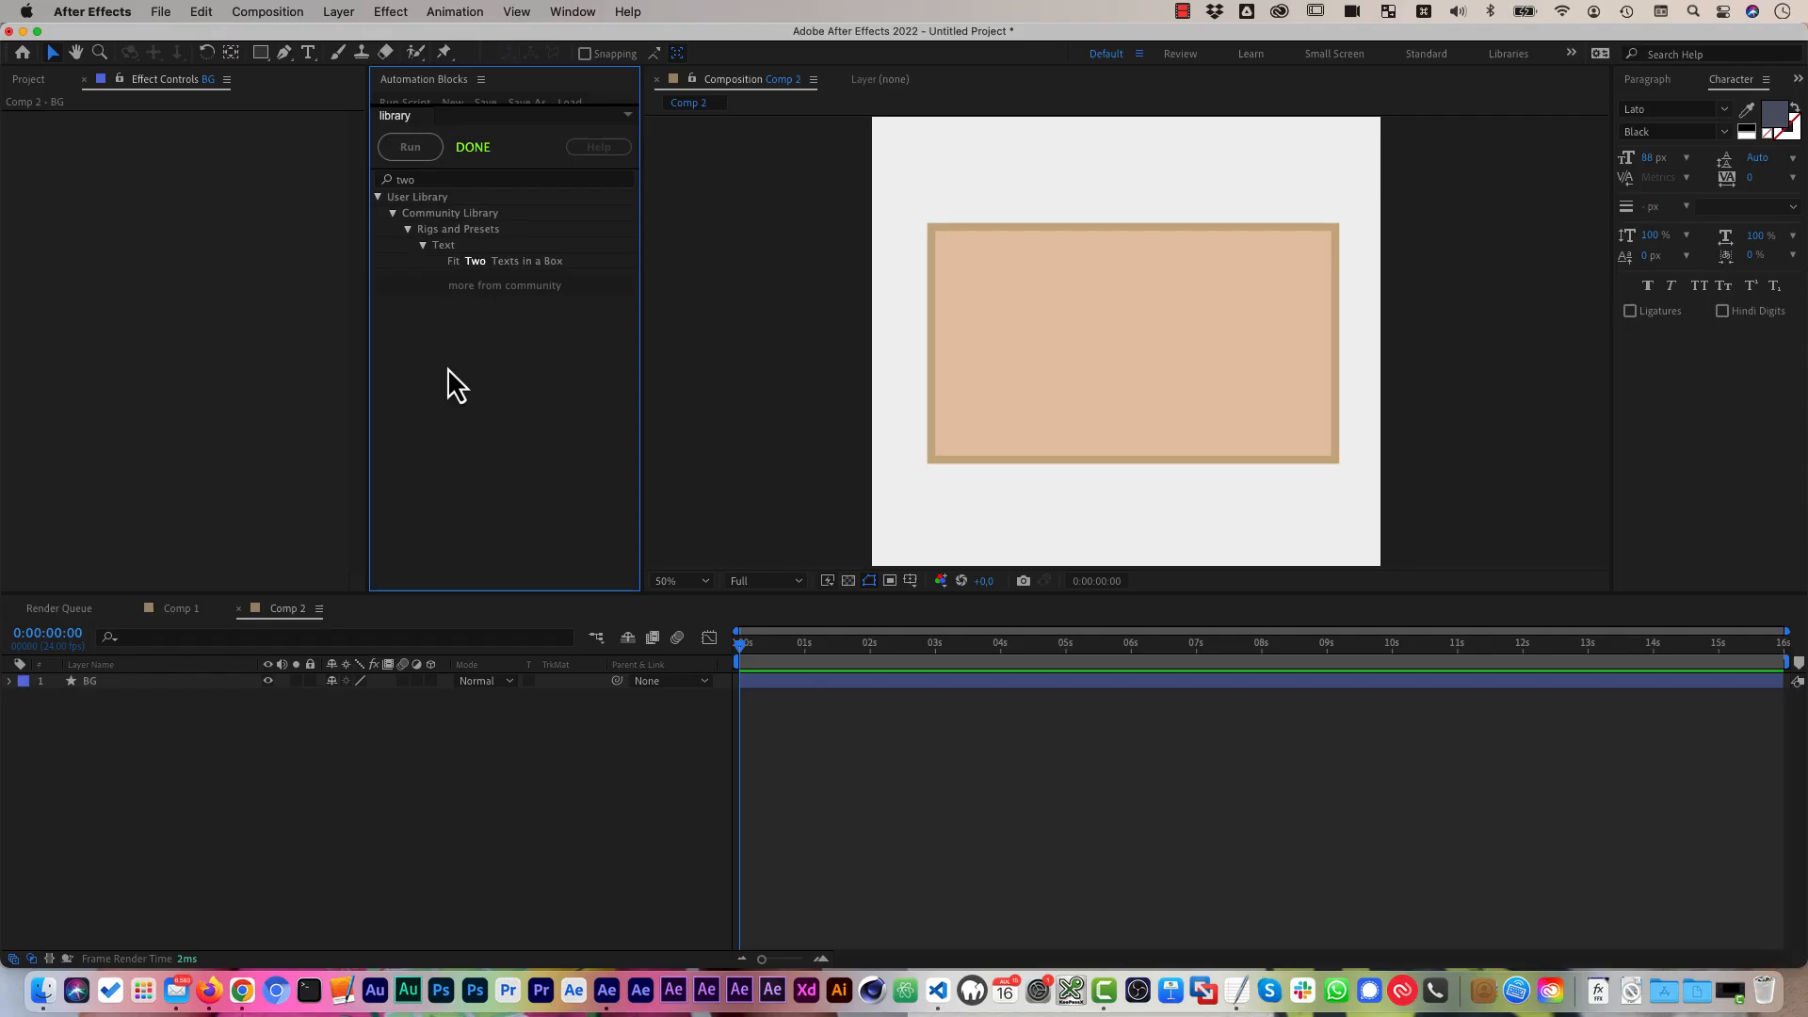
mouse_move(505, 285)
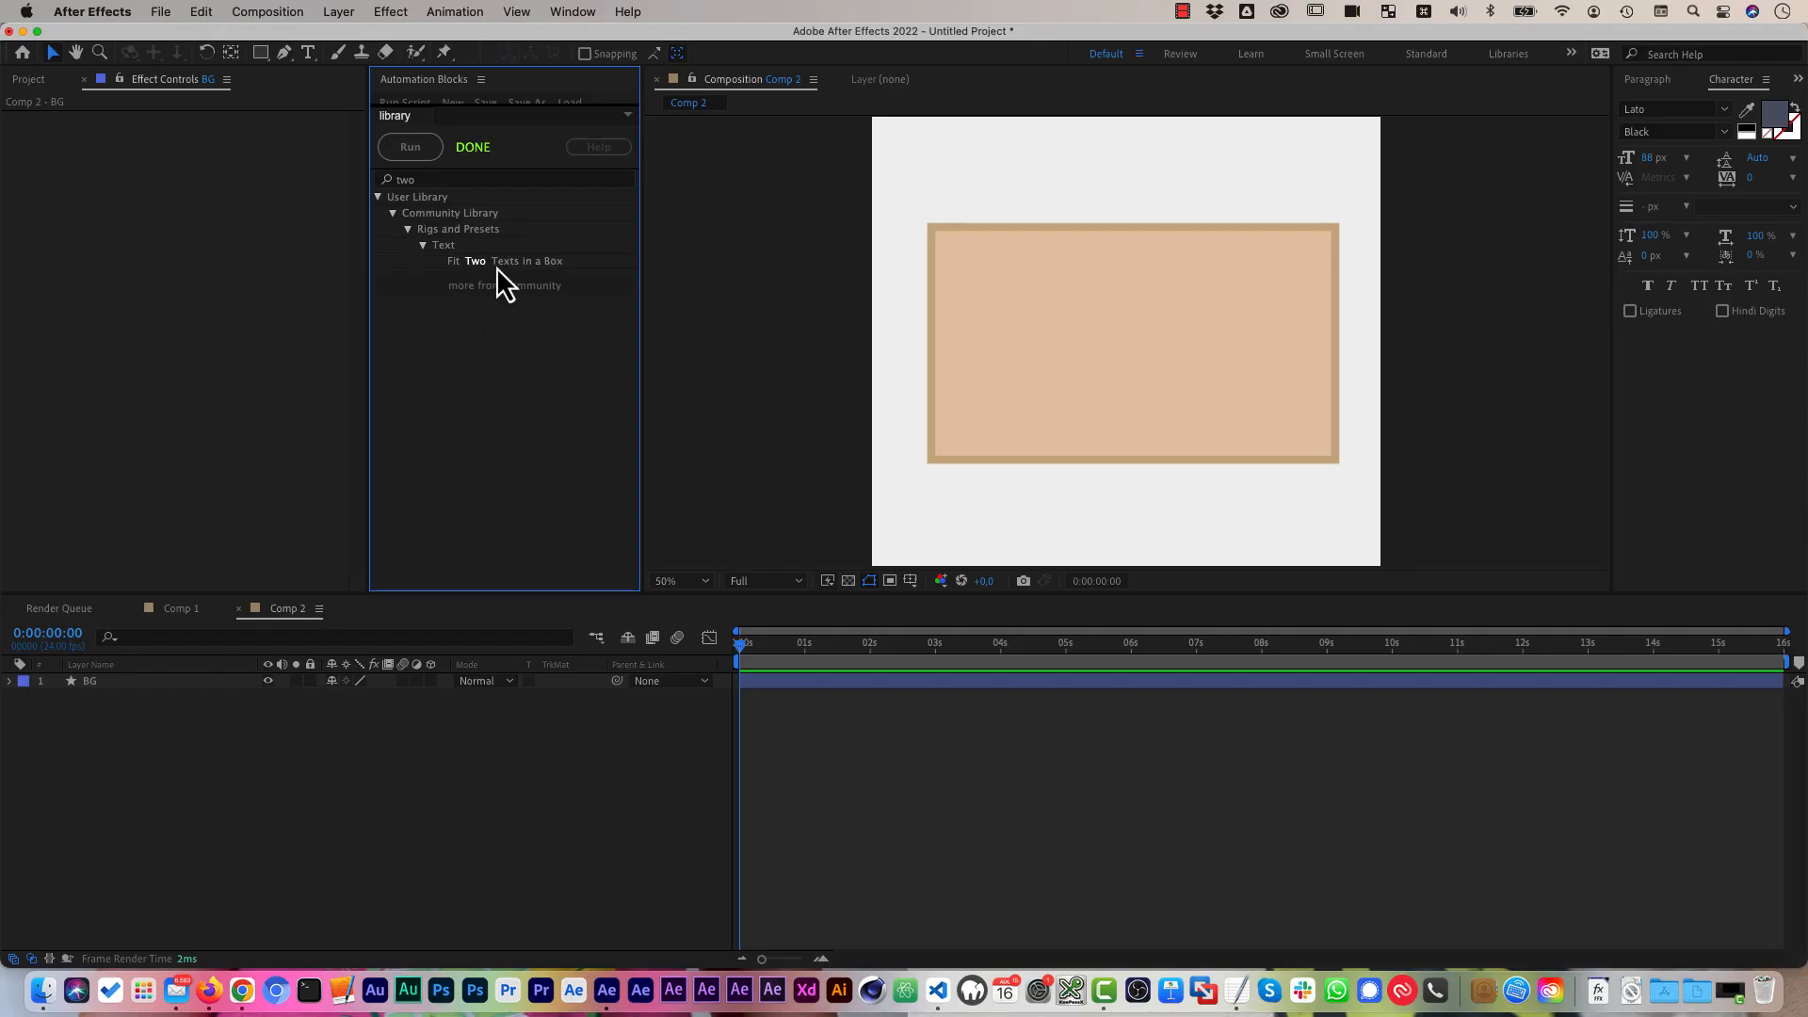
Select the Fit Two Texts in a Box script and make Comp 2 the active composition.
click(504, 260)
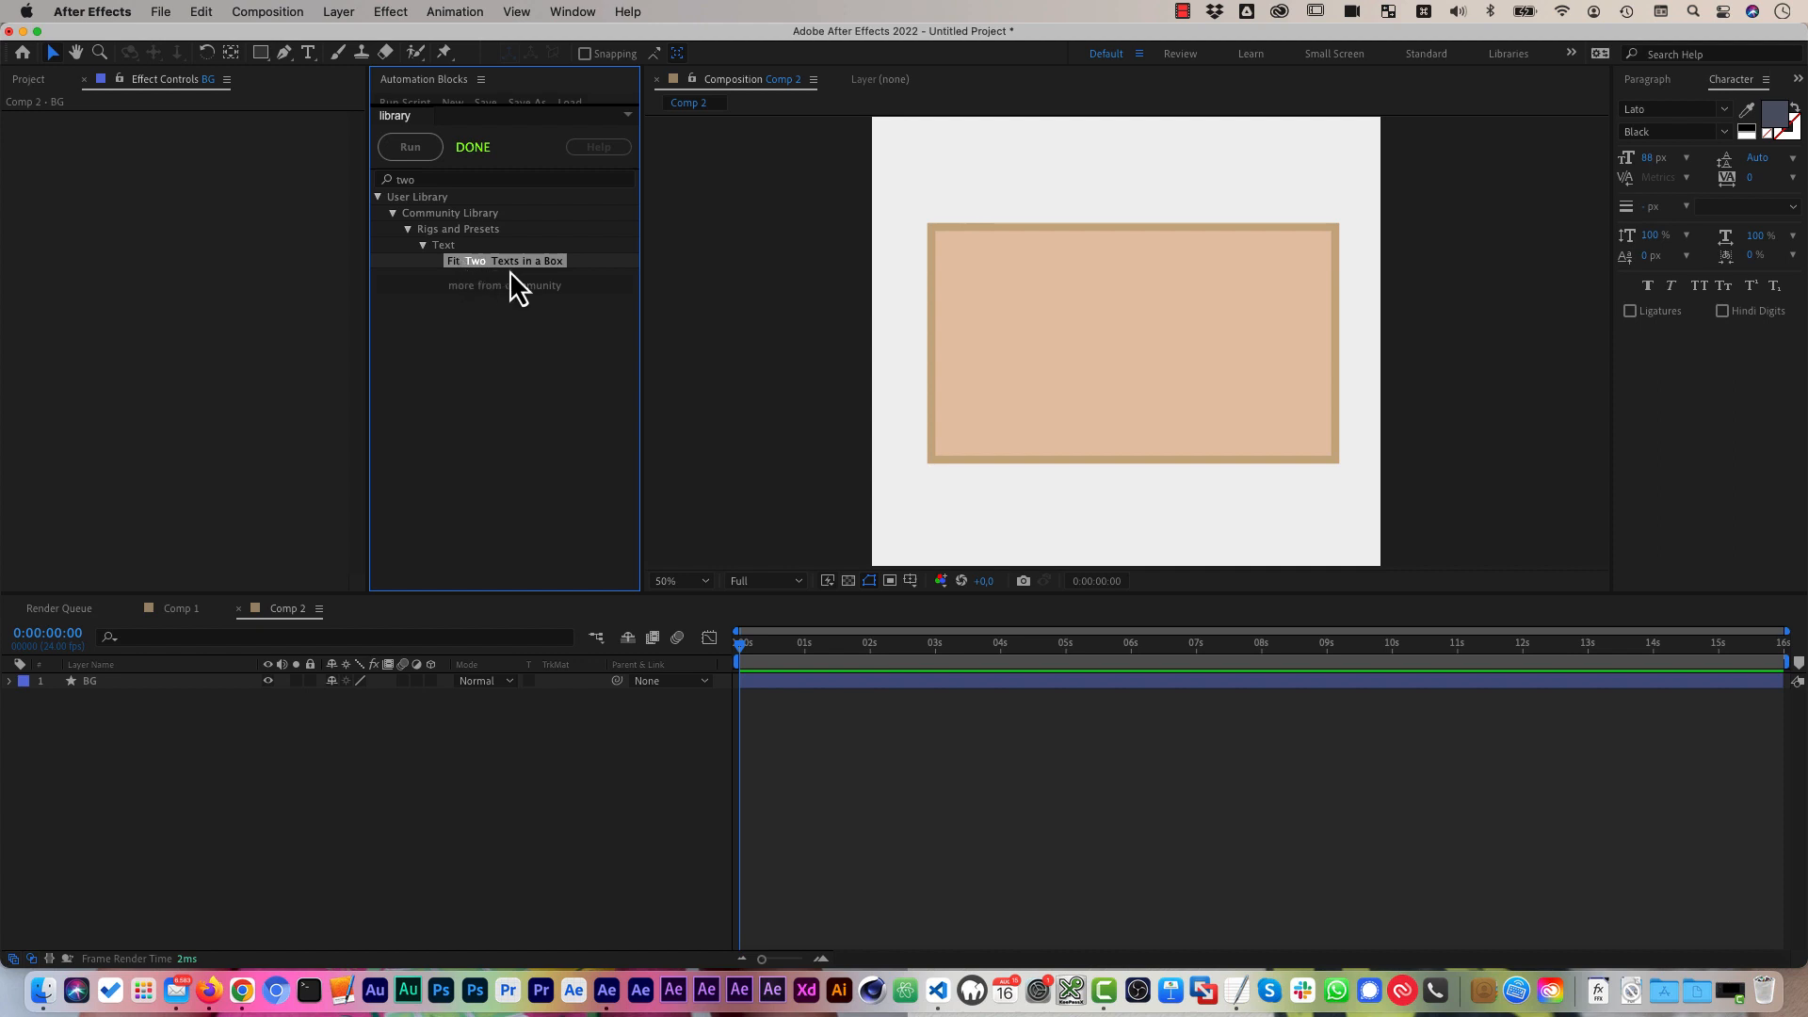
mouse_move(398, 597)
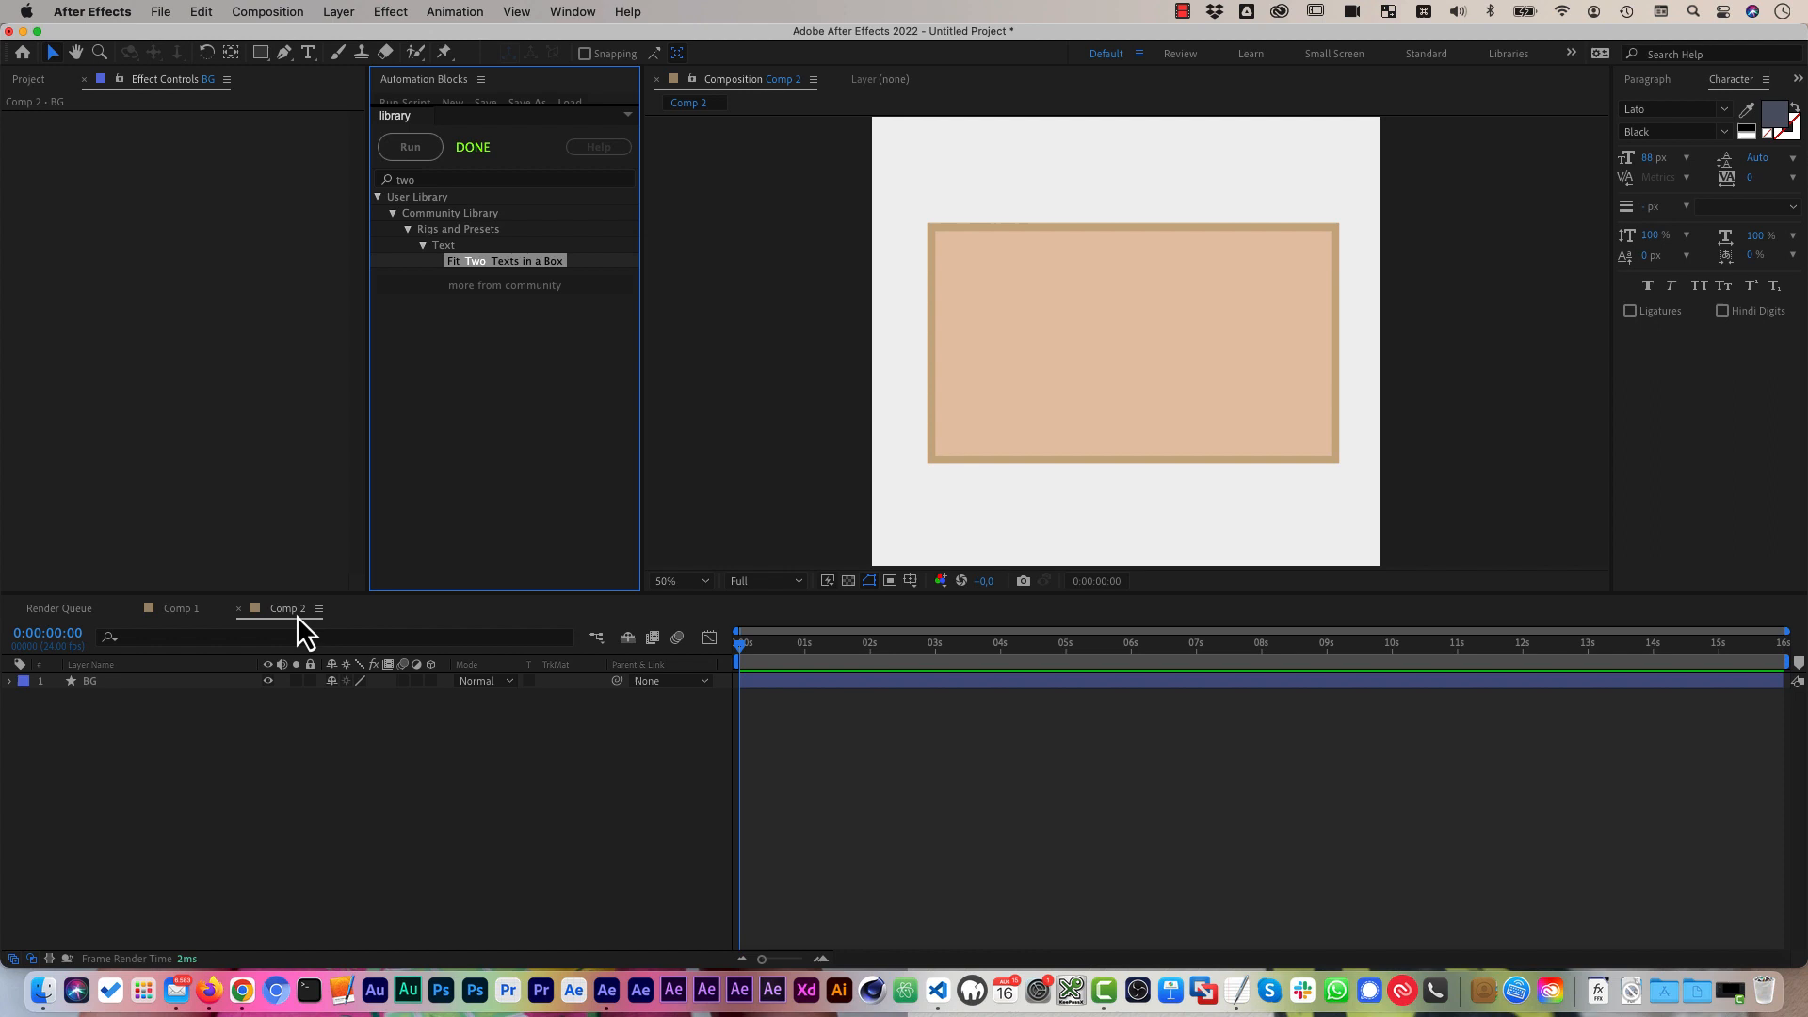
click(409, 147)
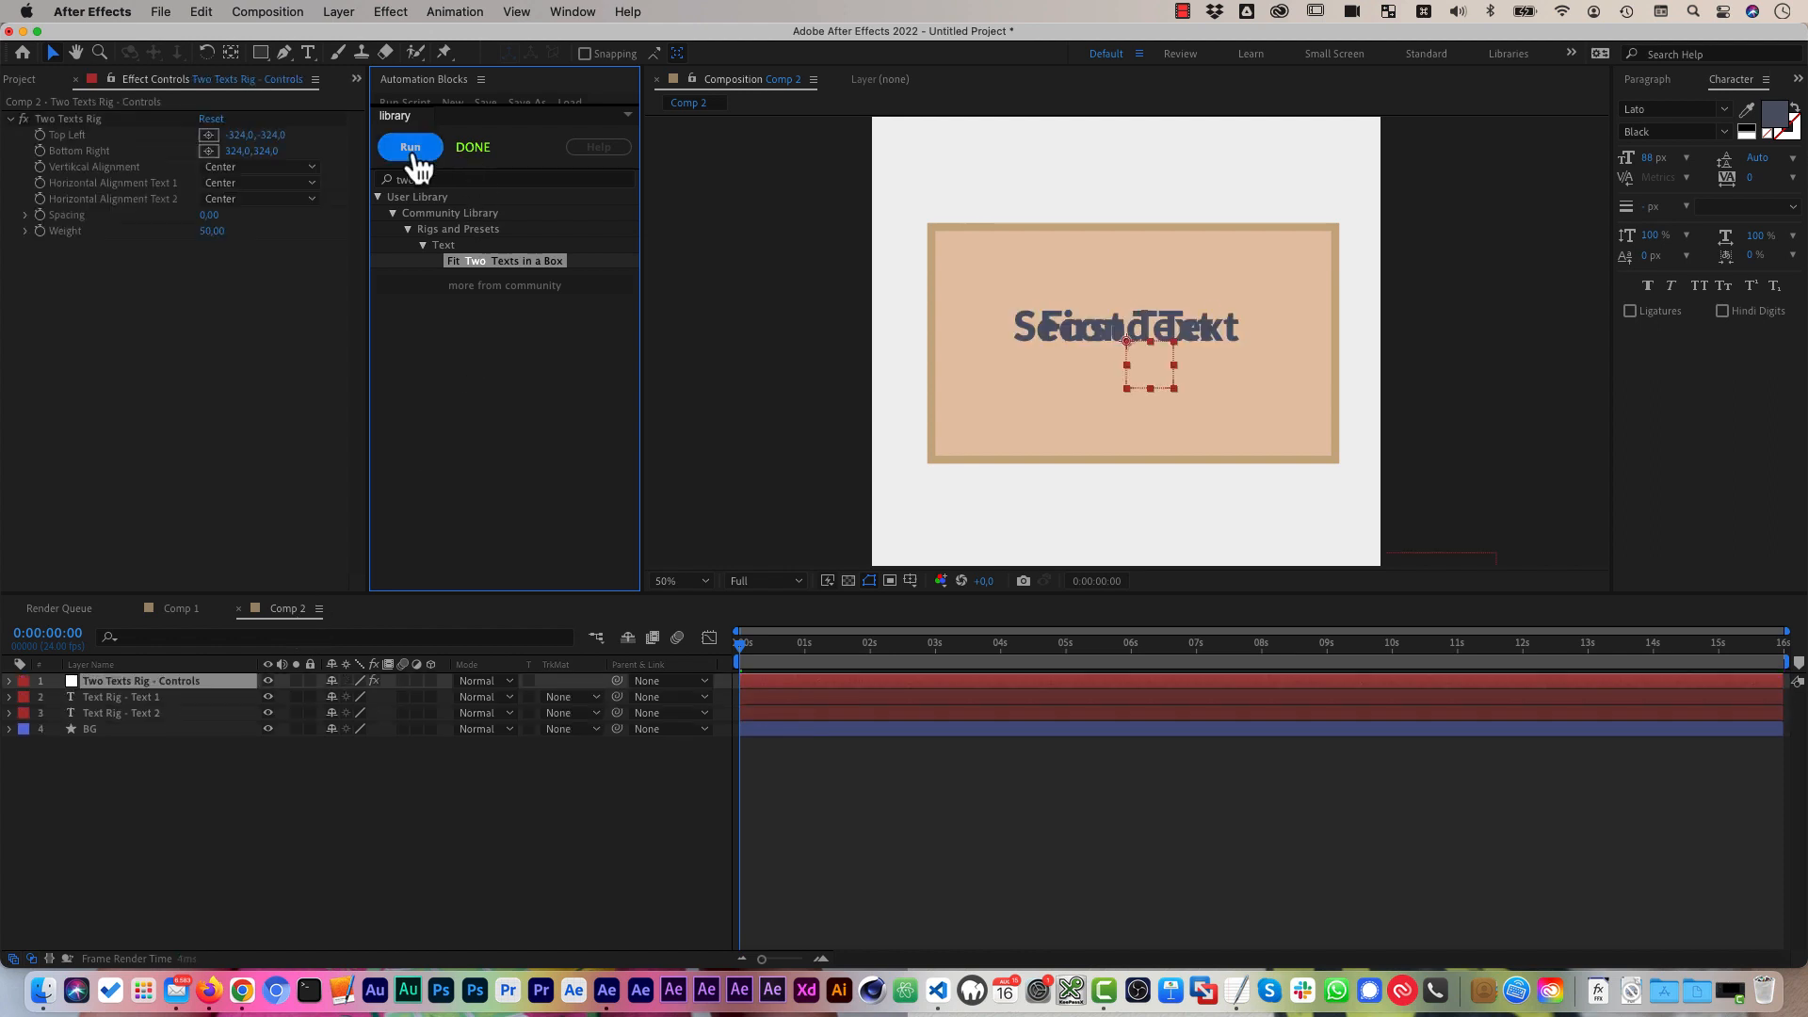
Run the script, then move the rig's top-left corner just inside the tan box border.
click(409, 146)
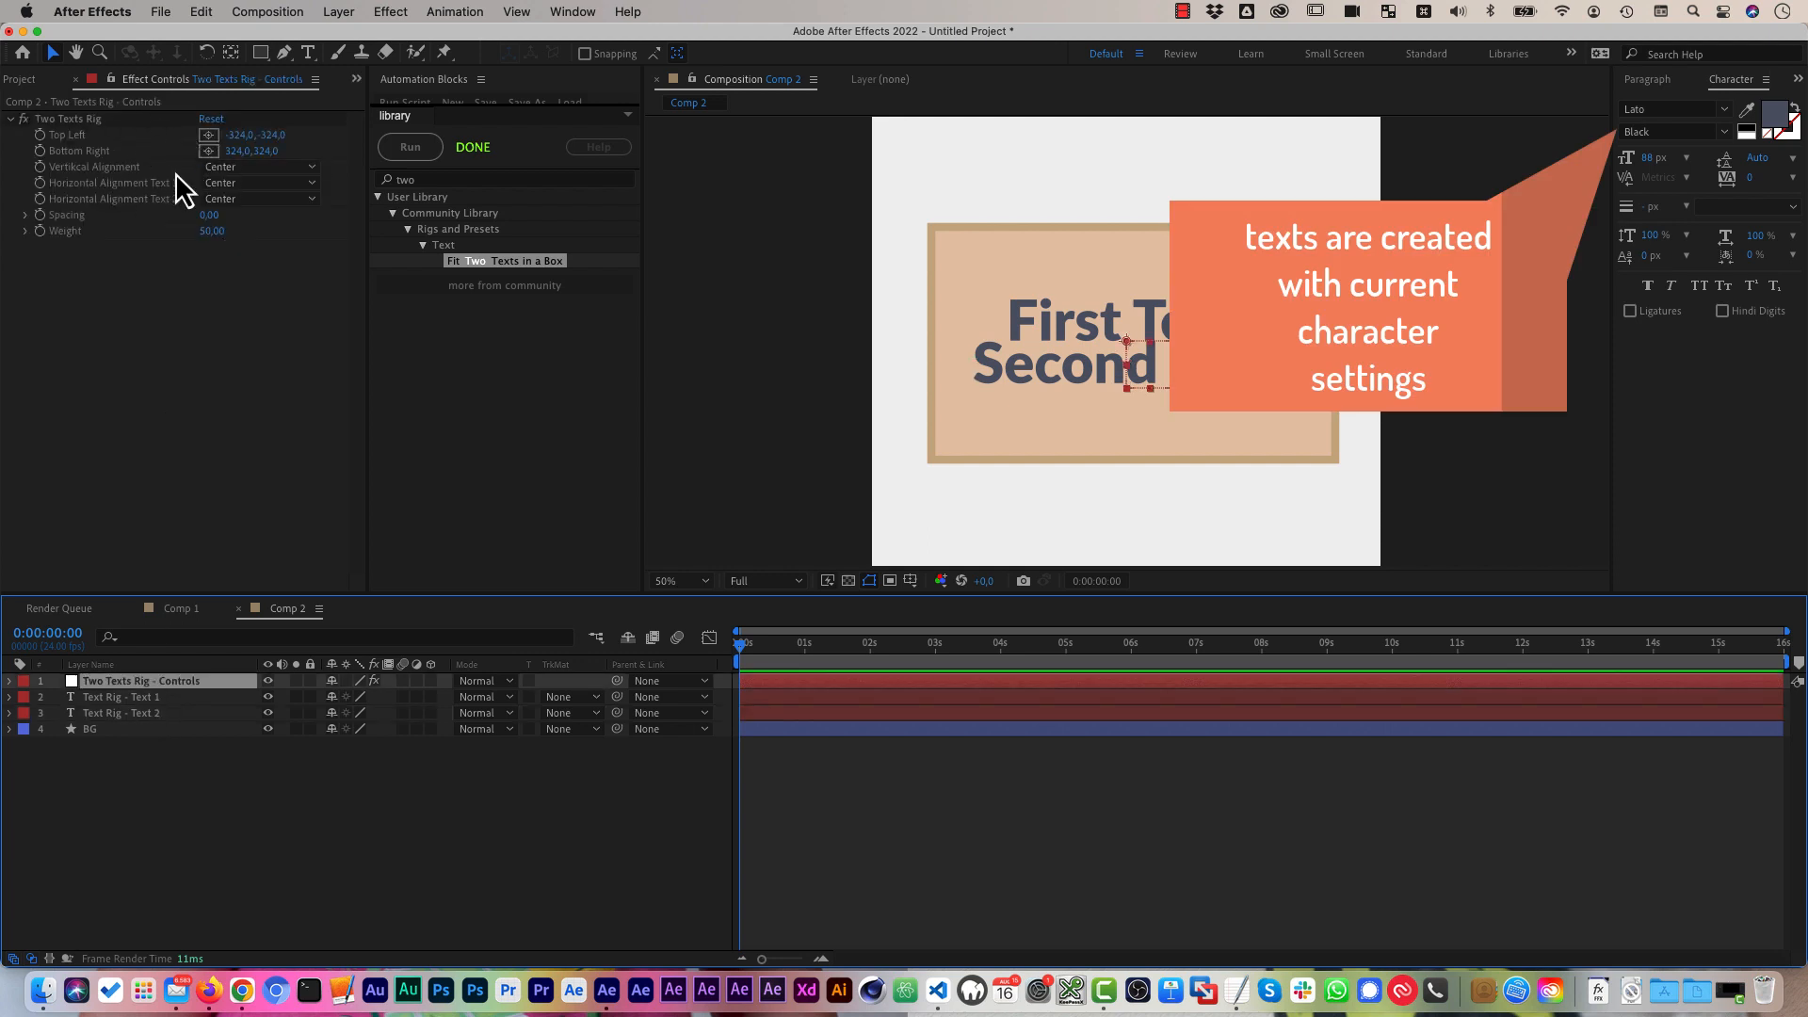
mouse_move(92, 152)
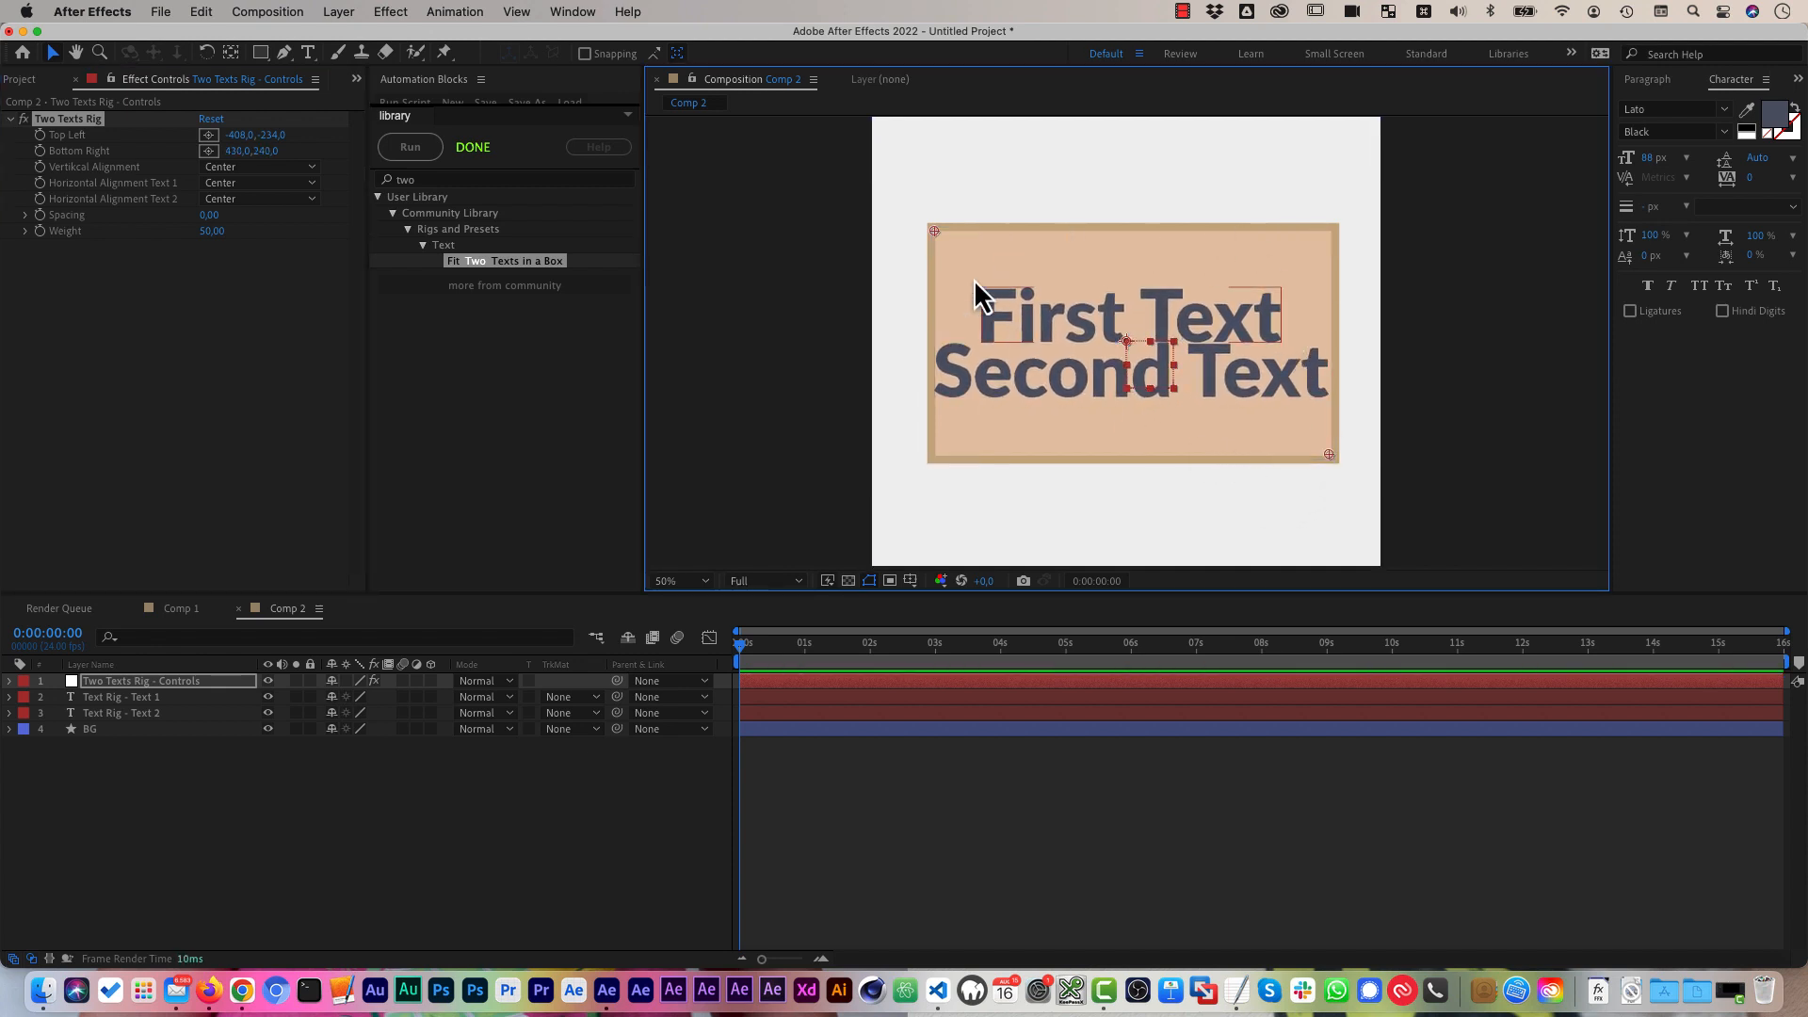
drag(934, 232, 966, 272)
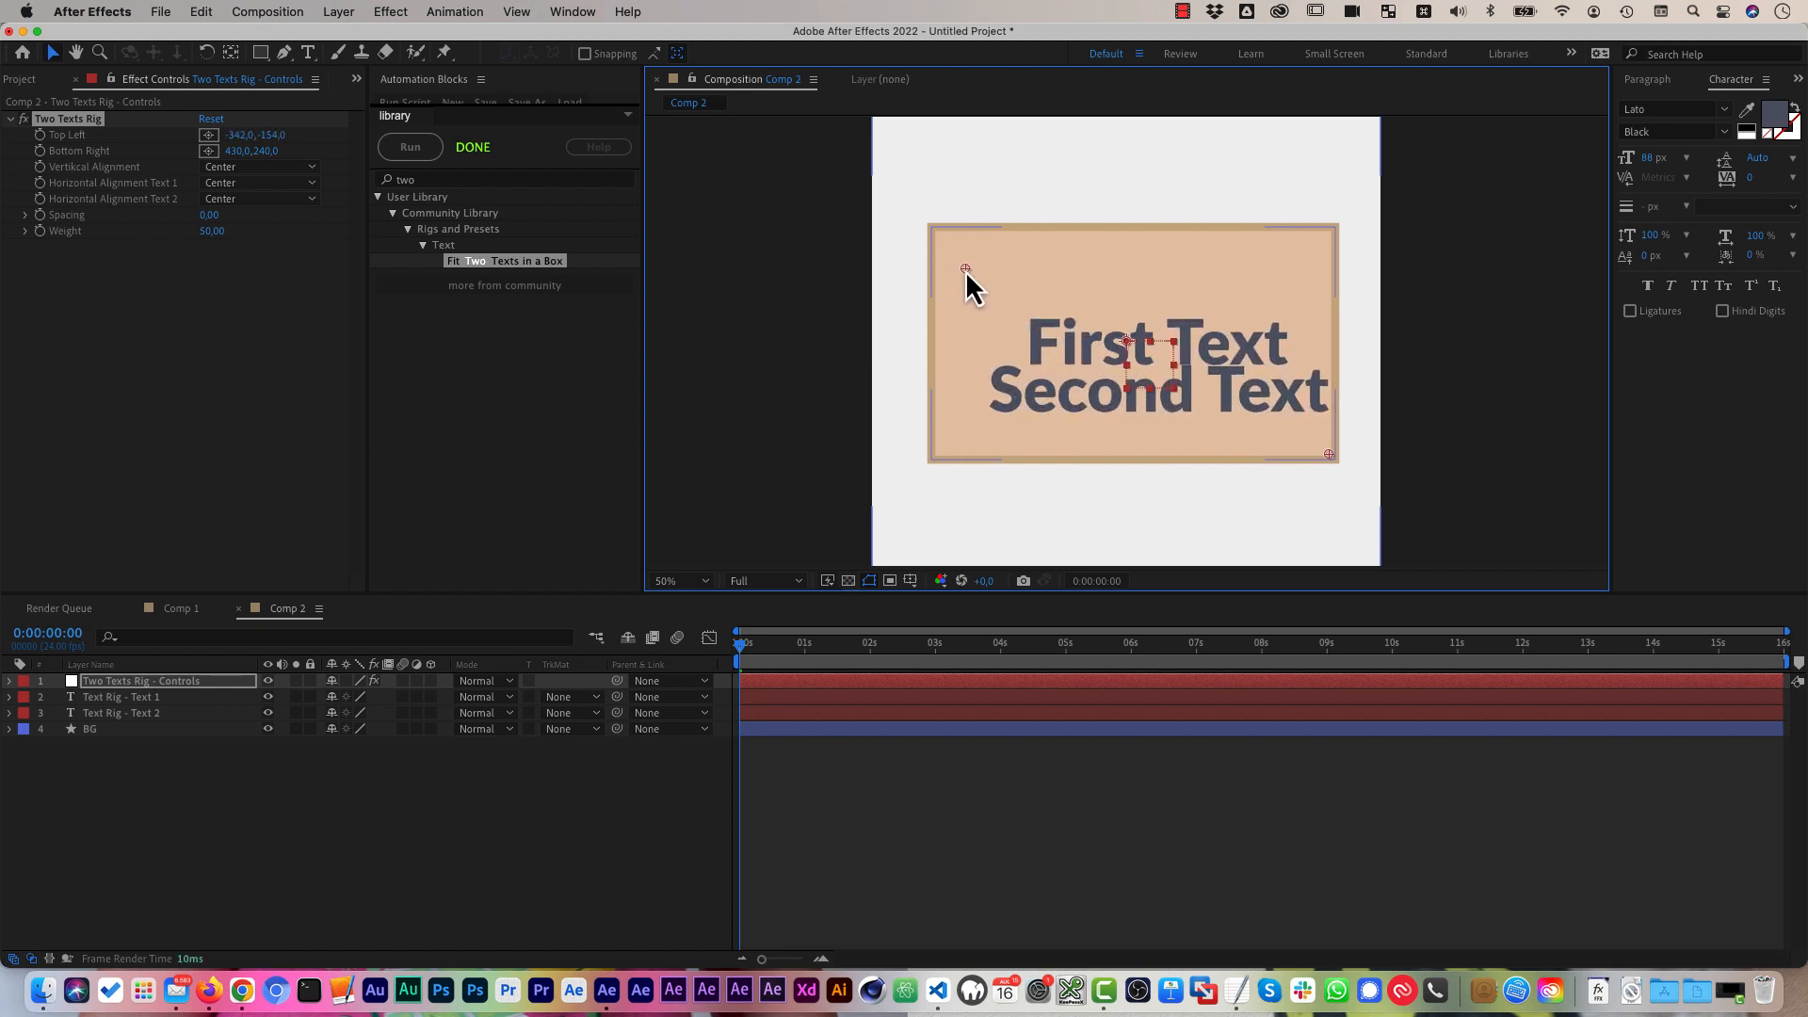
drag(967, 283, 957, 254)
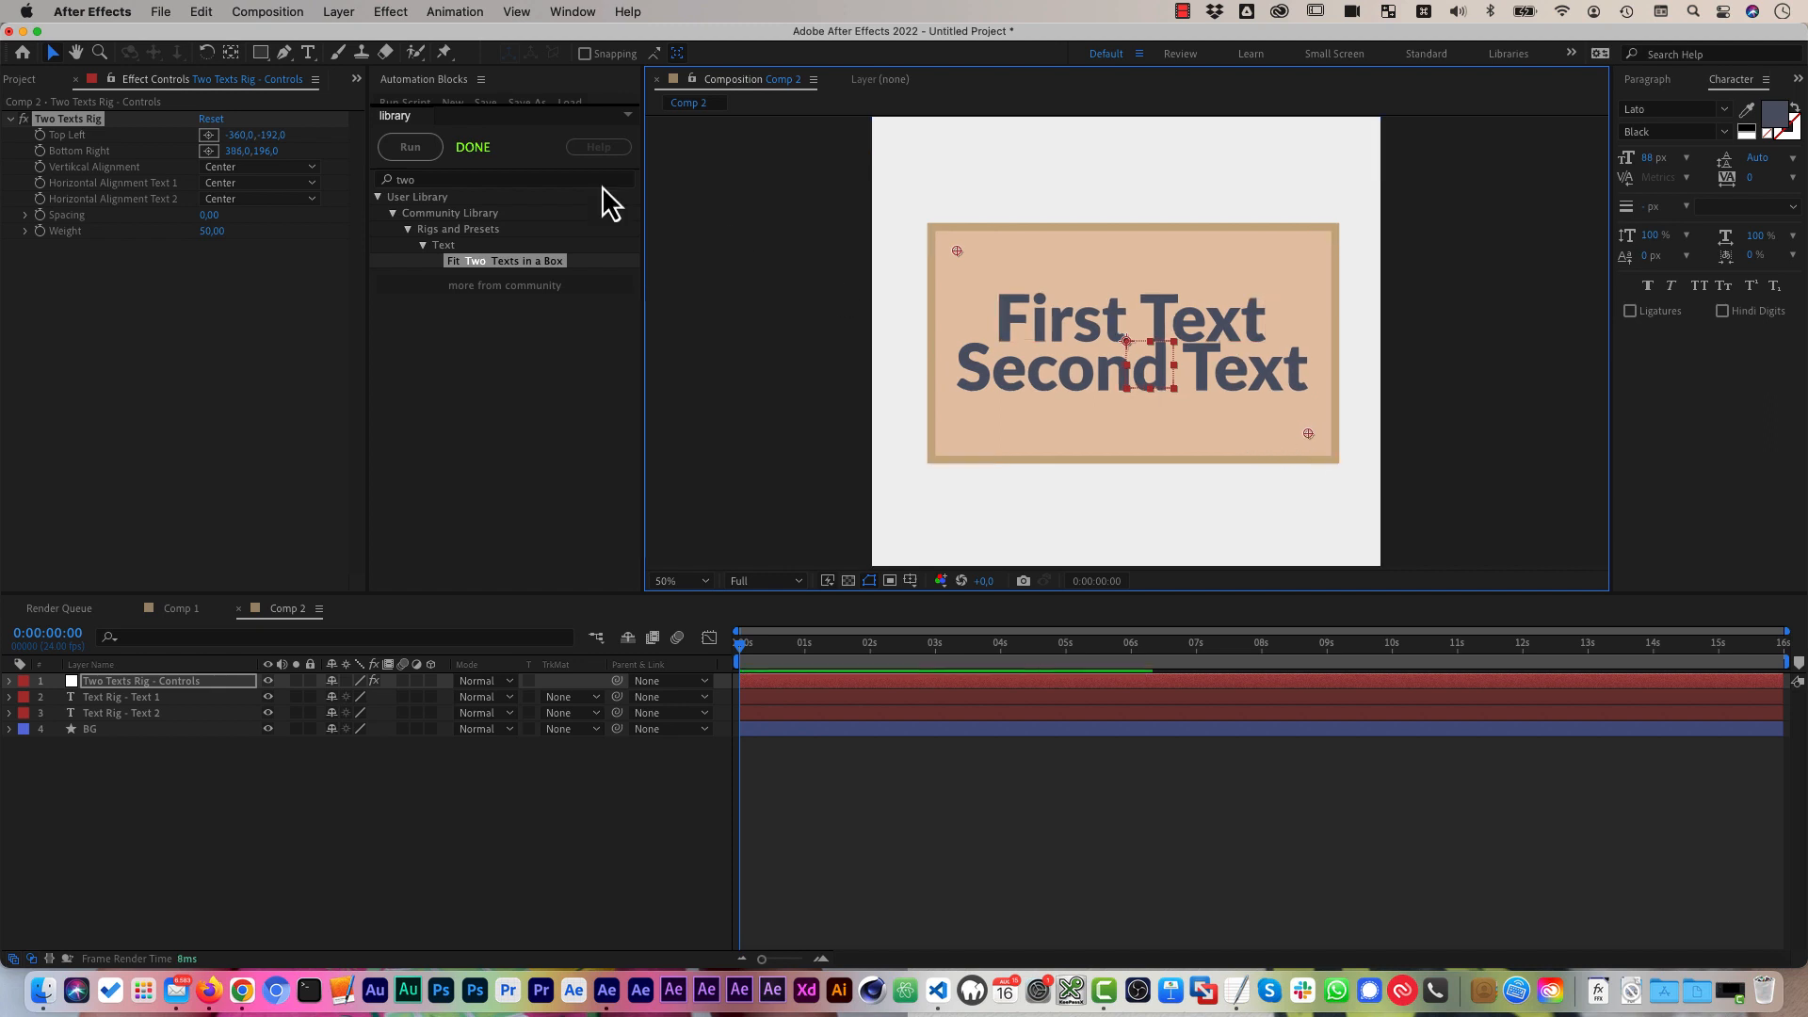
mouse_move(138, 196)
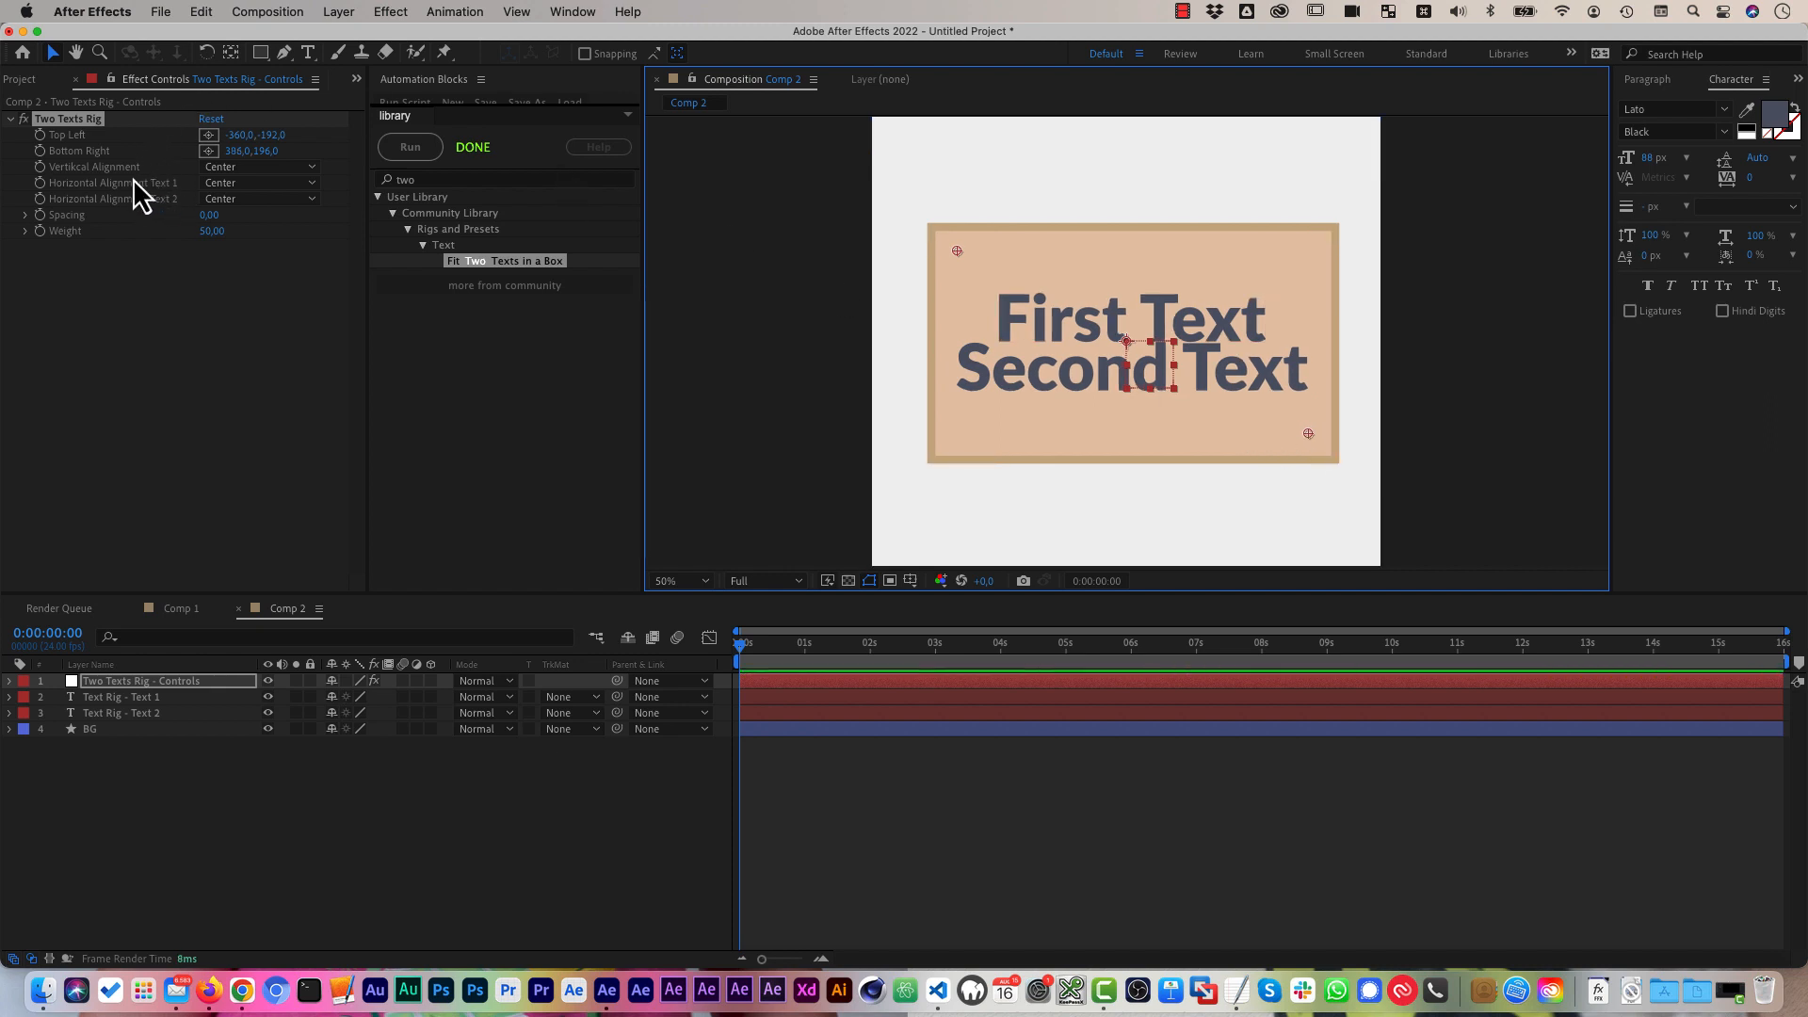
Try top and bottom vertical alignment, then return both texts to vertical center.
click(258, 166)
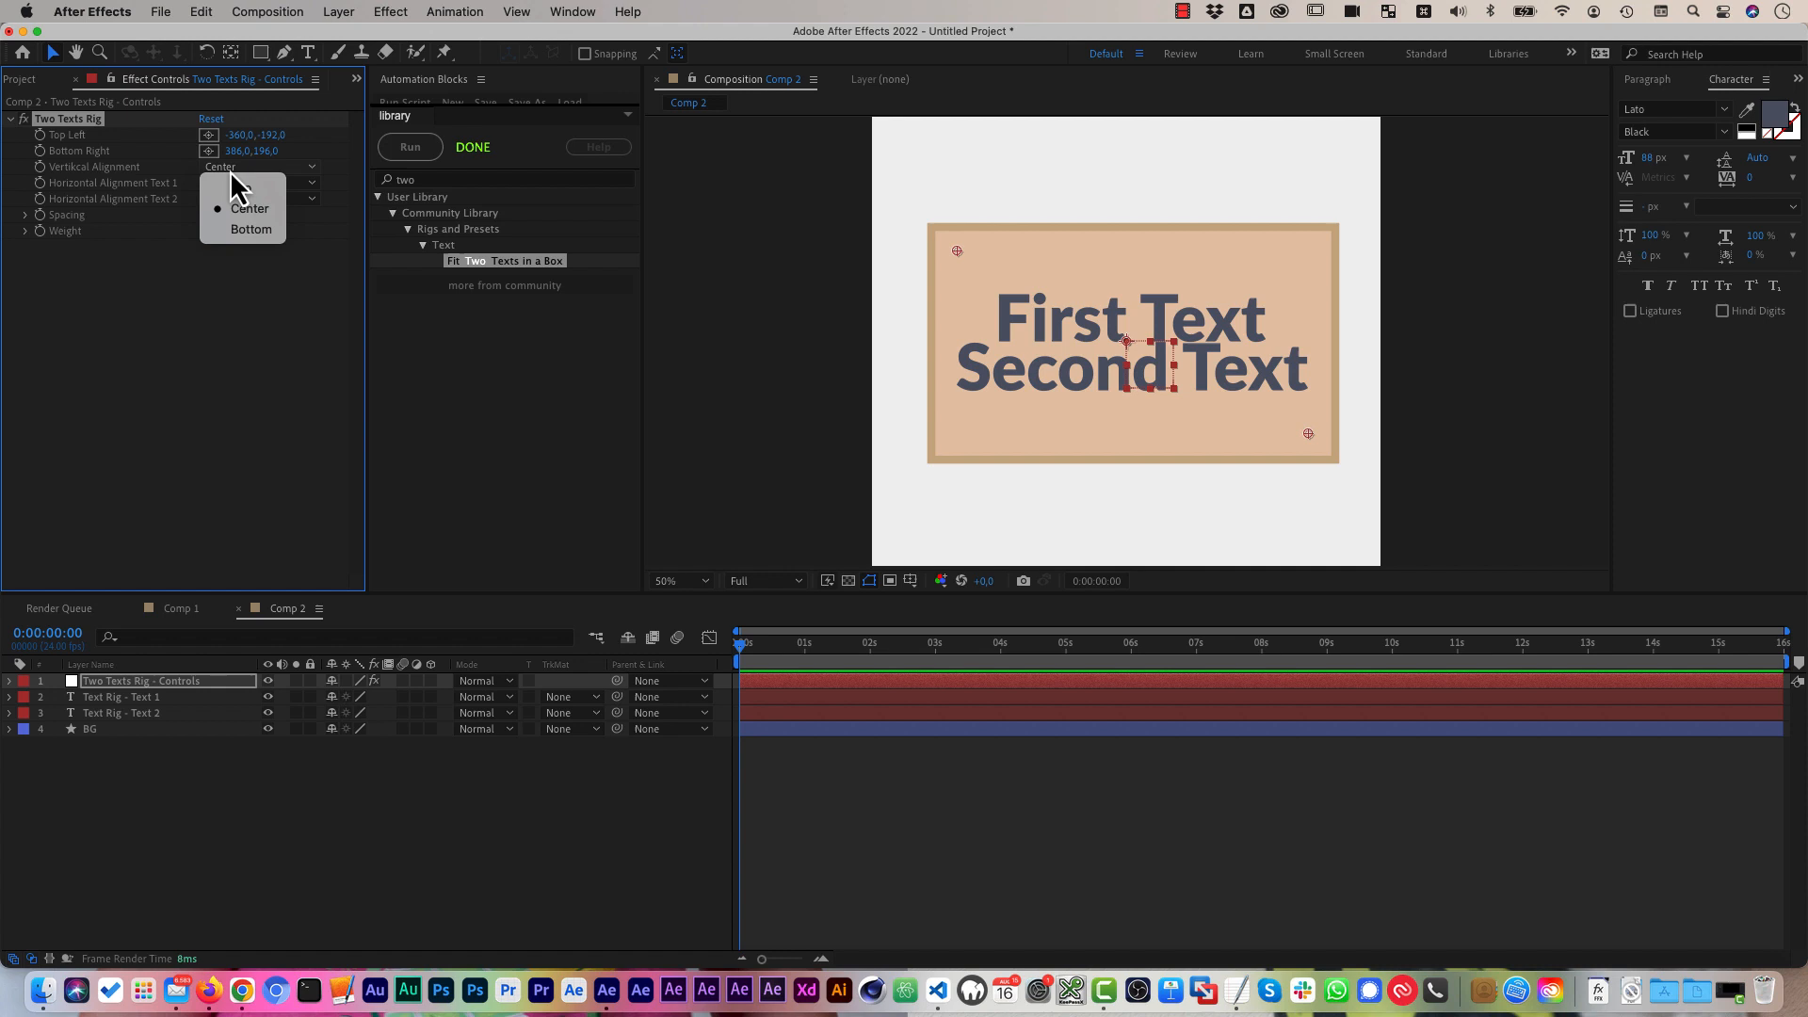
mouse_move(241, 189)
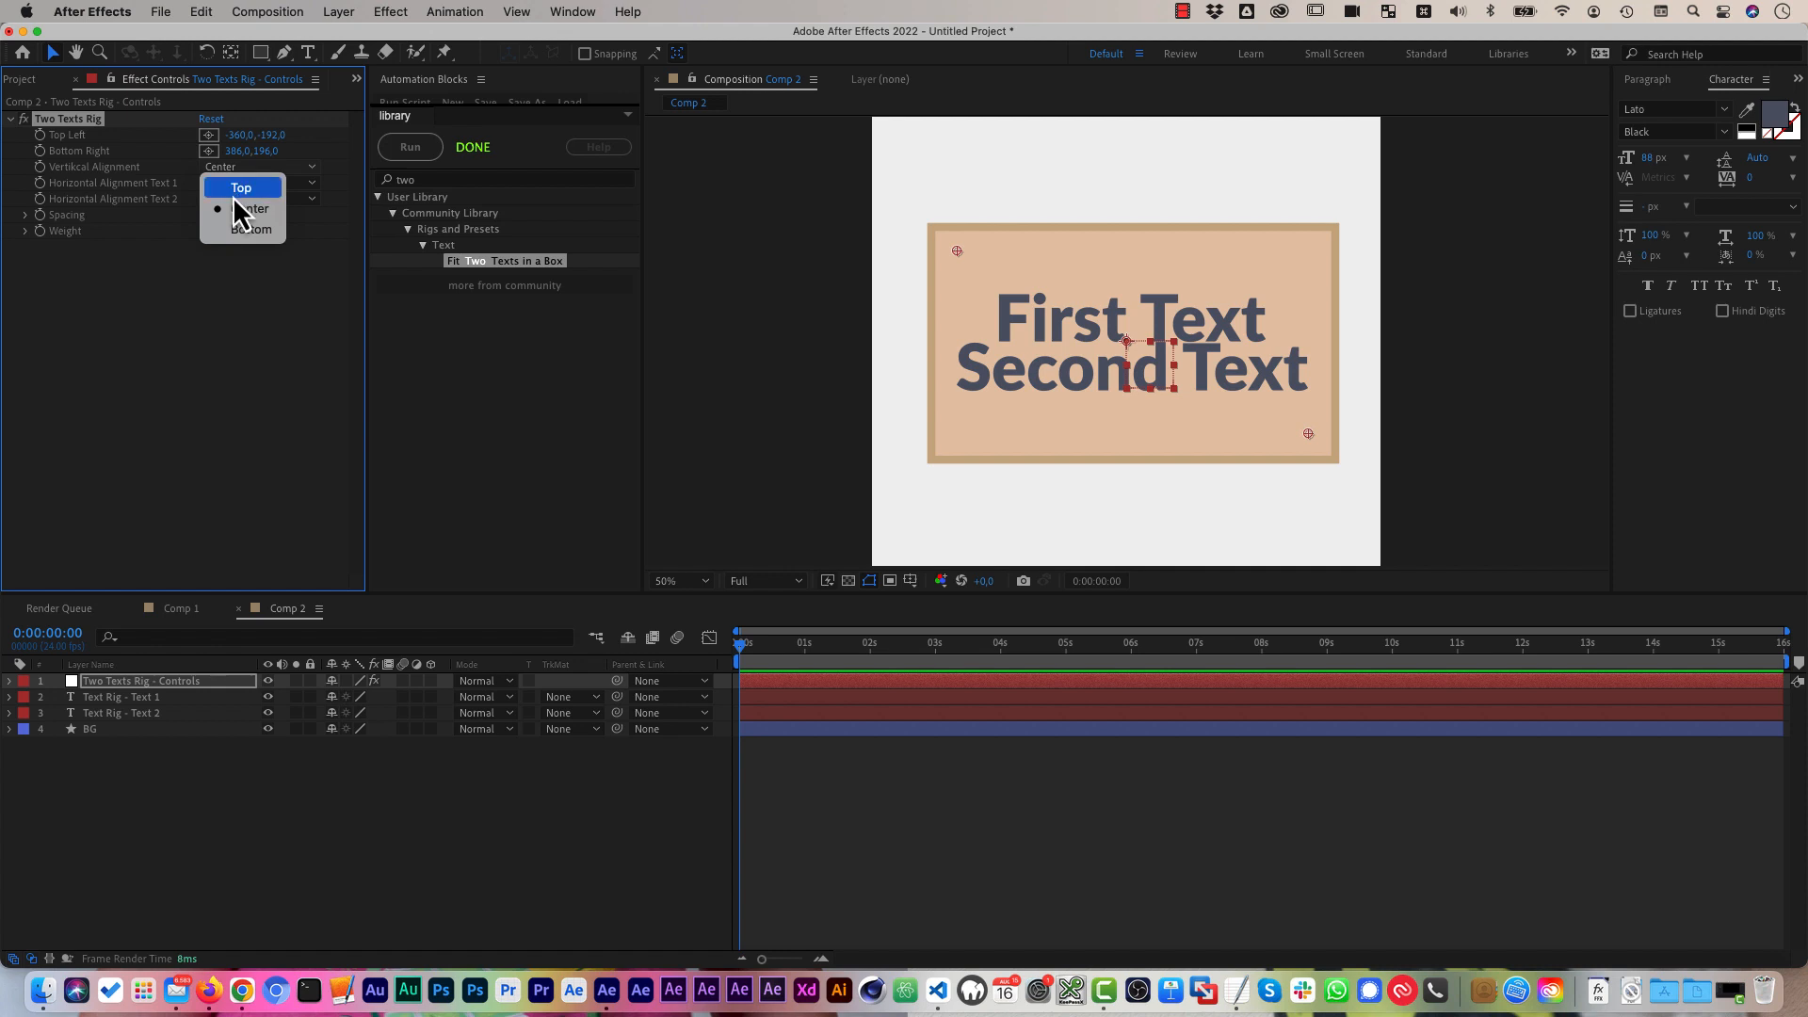
click(240, 186)
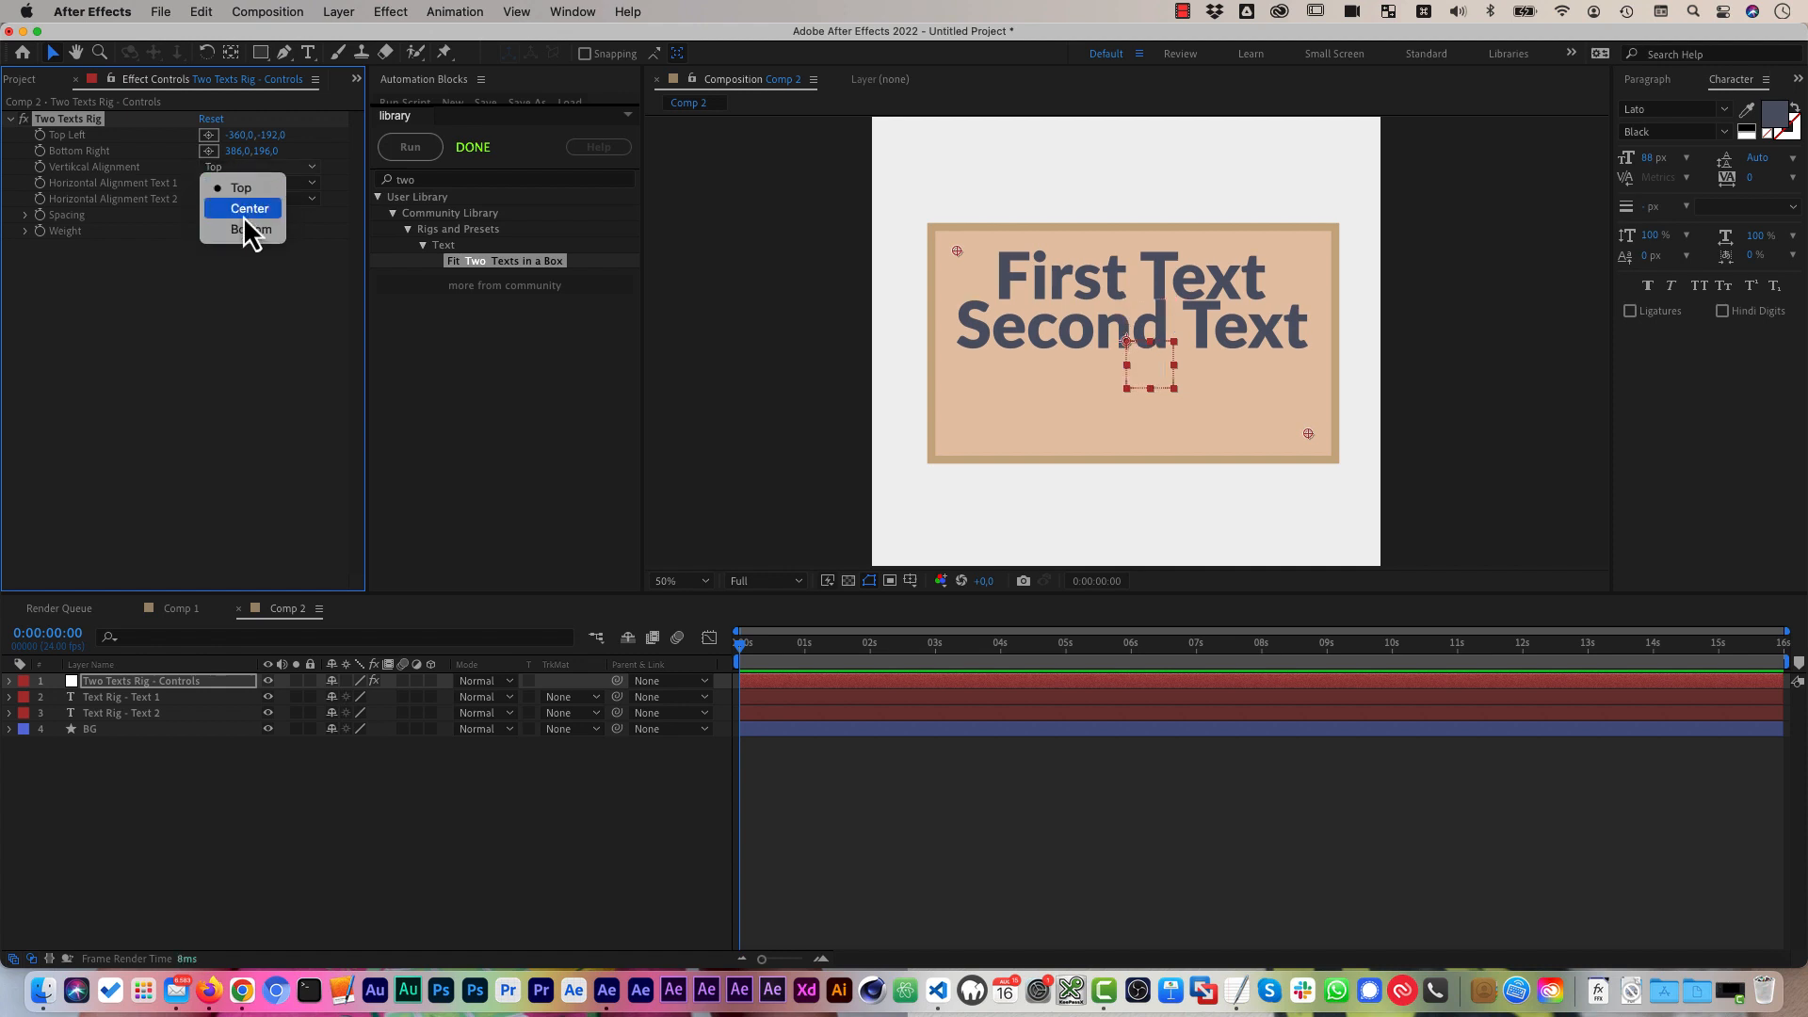
click(249, 228)
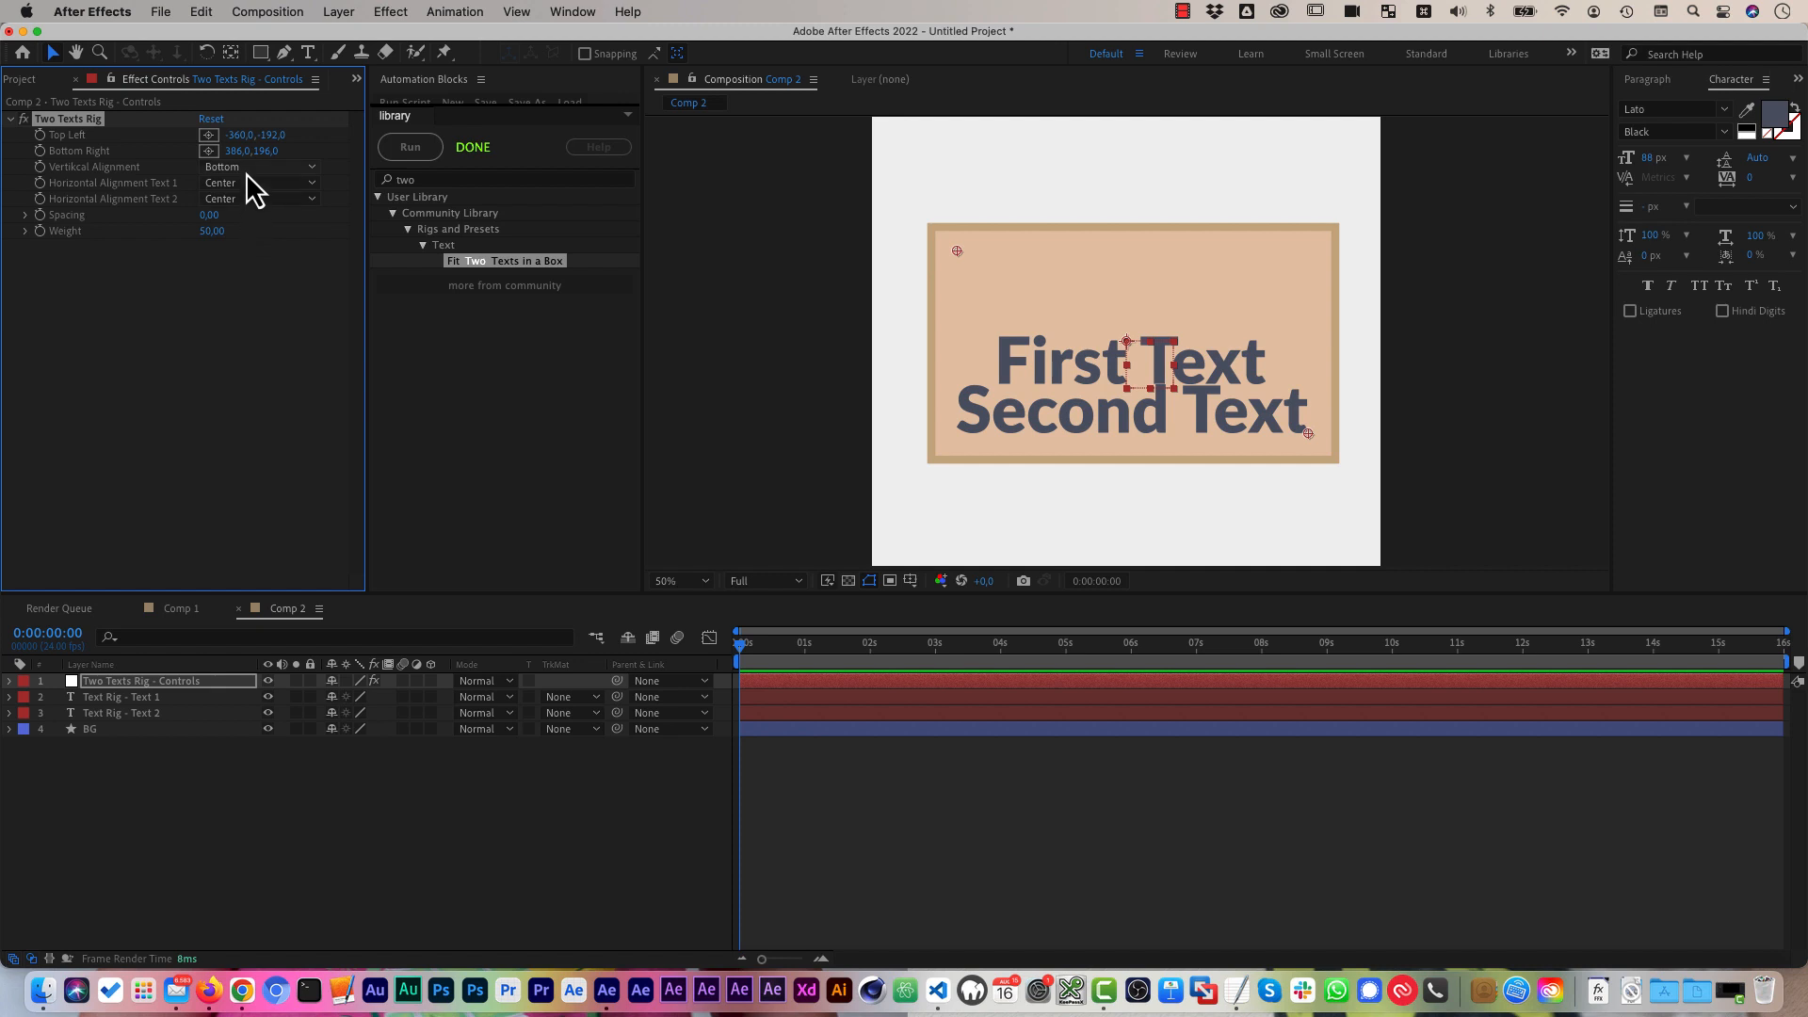
click(258, 166)
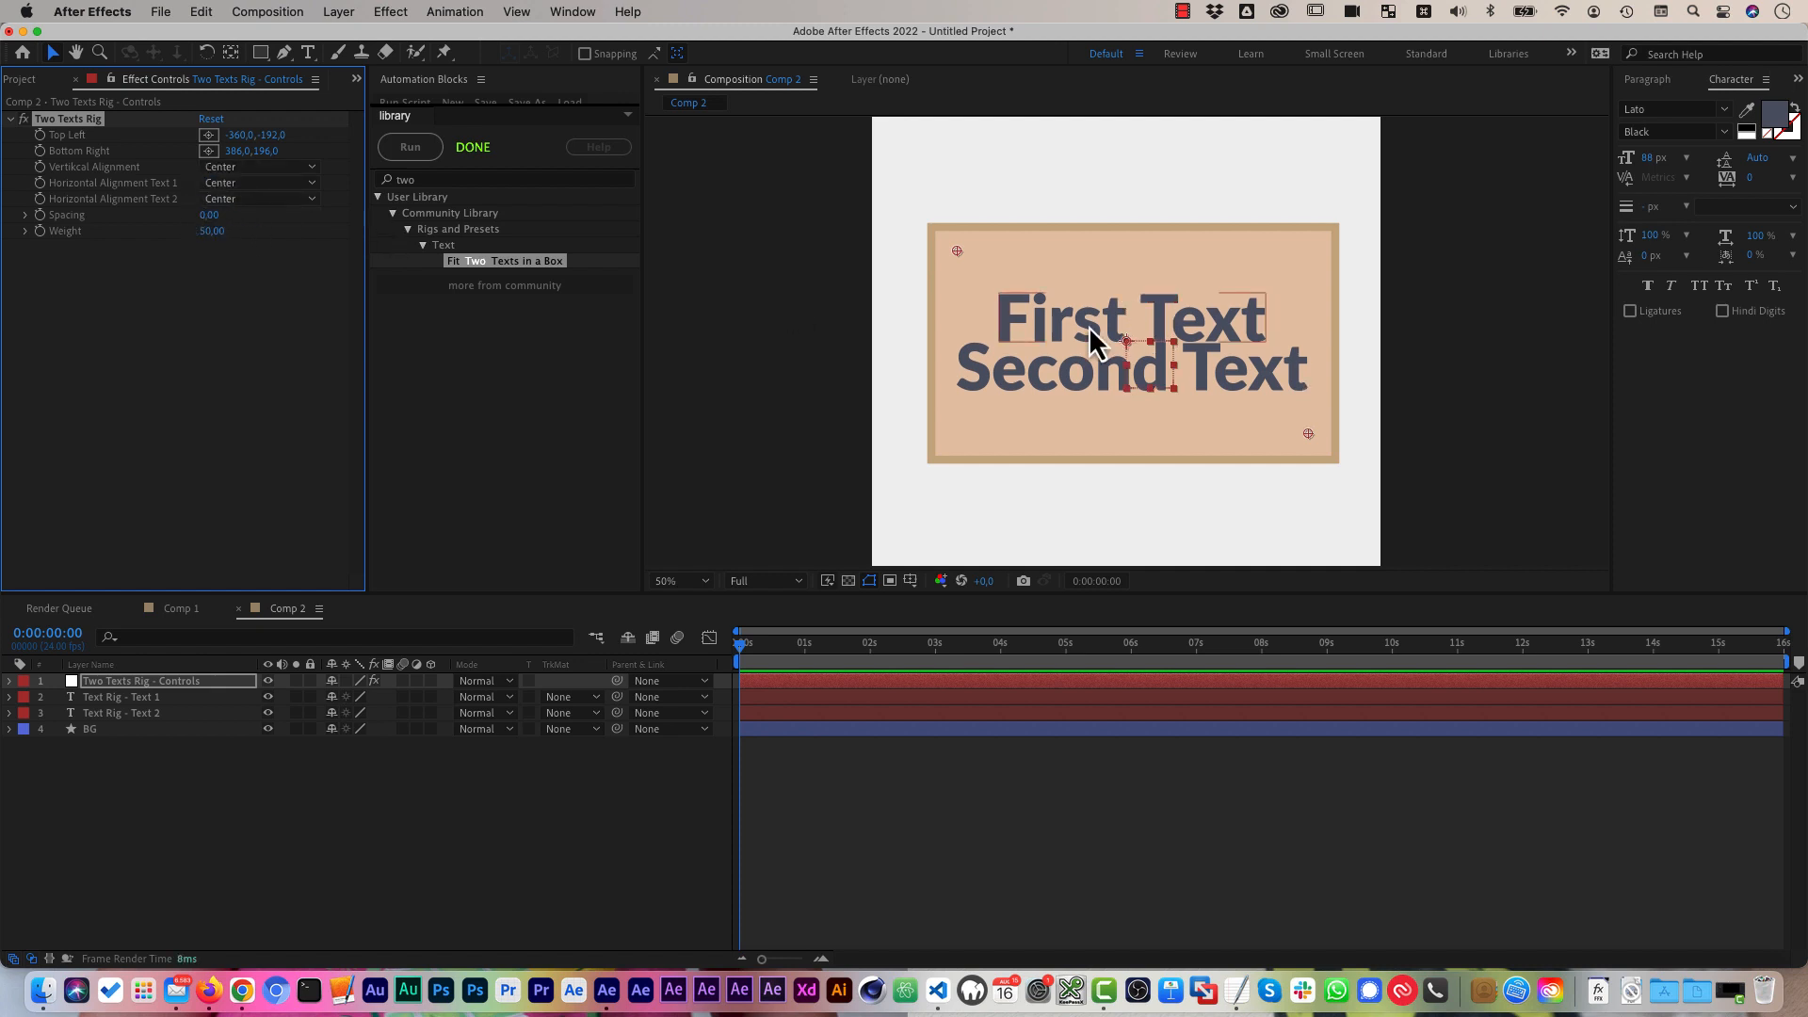
Try left and right alignment for First Text, then centre it horizontally in the box.
click(260, 183)
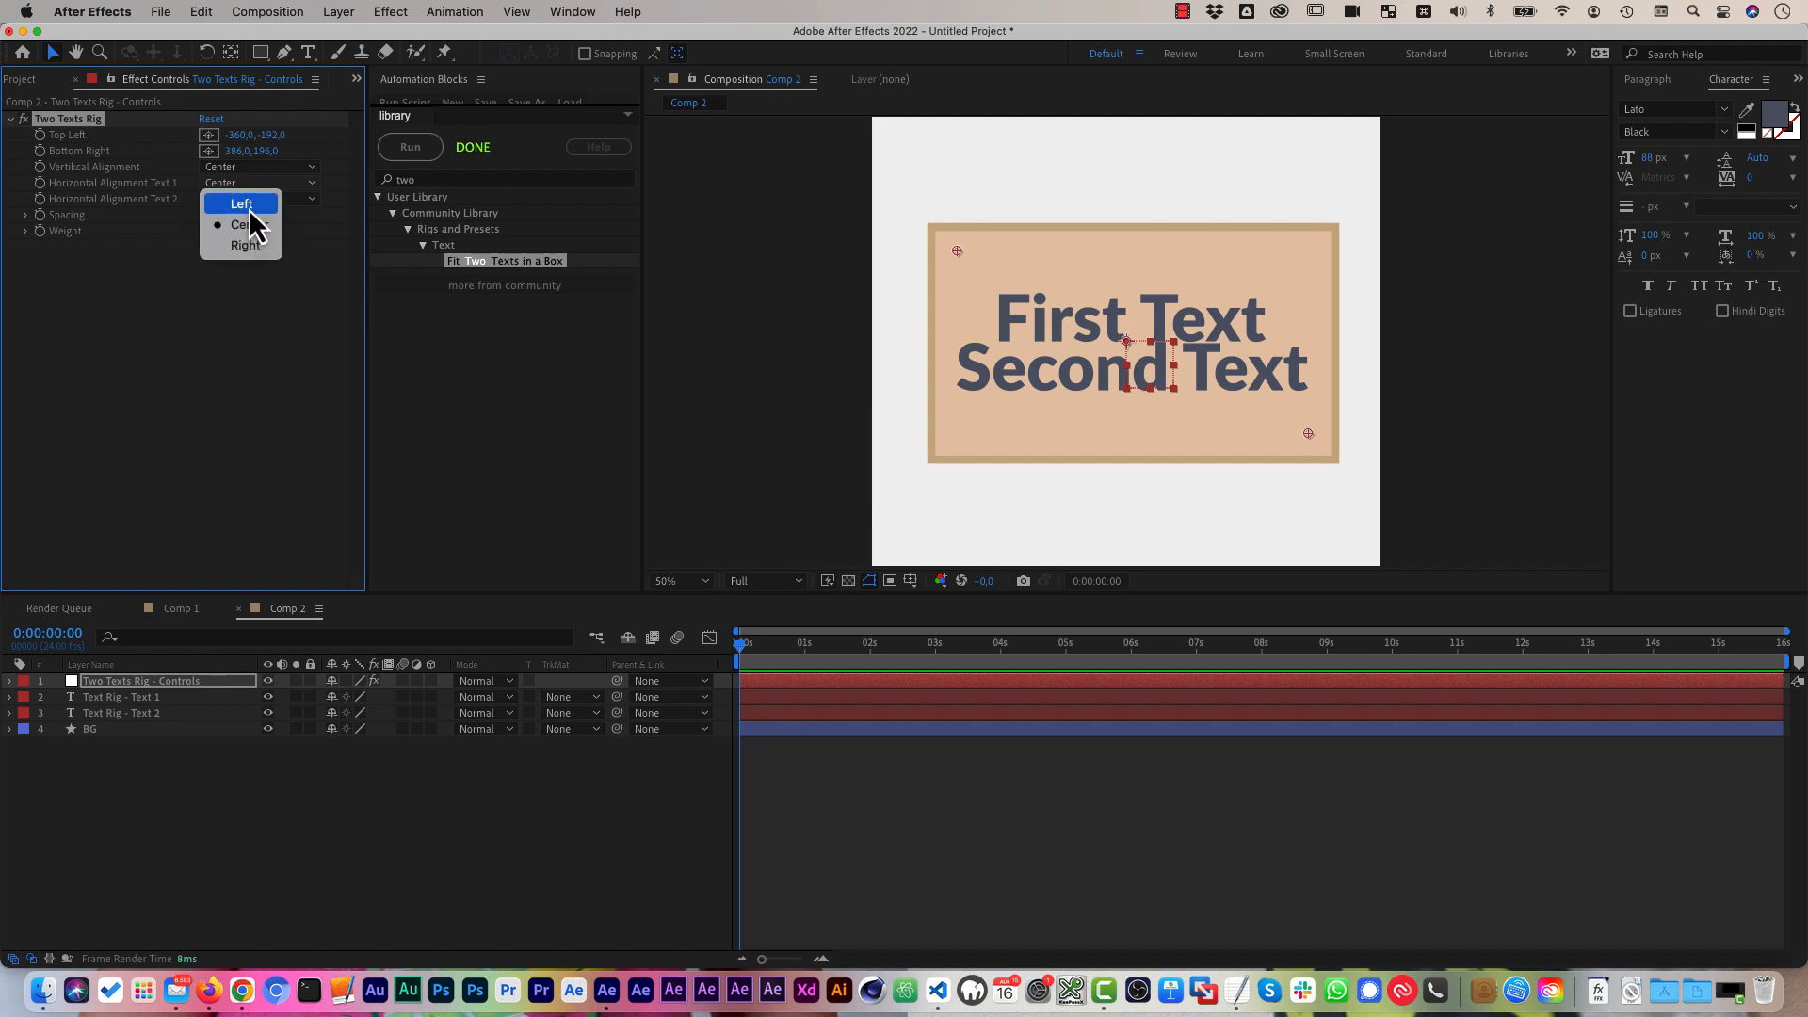
click(241, 203)
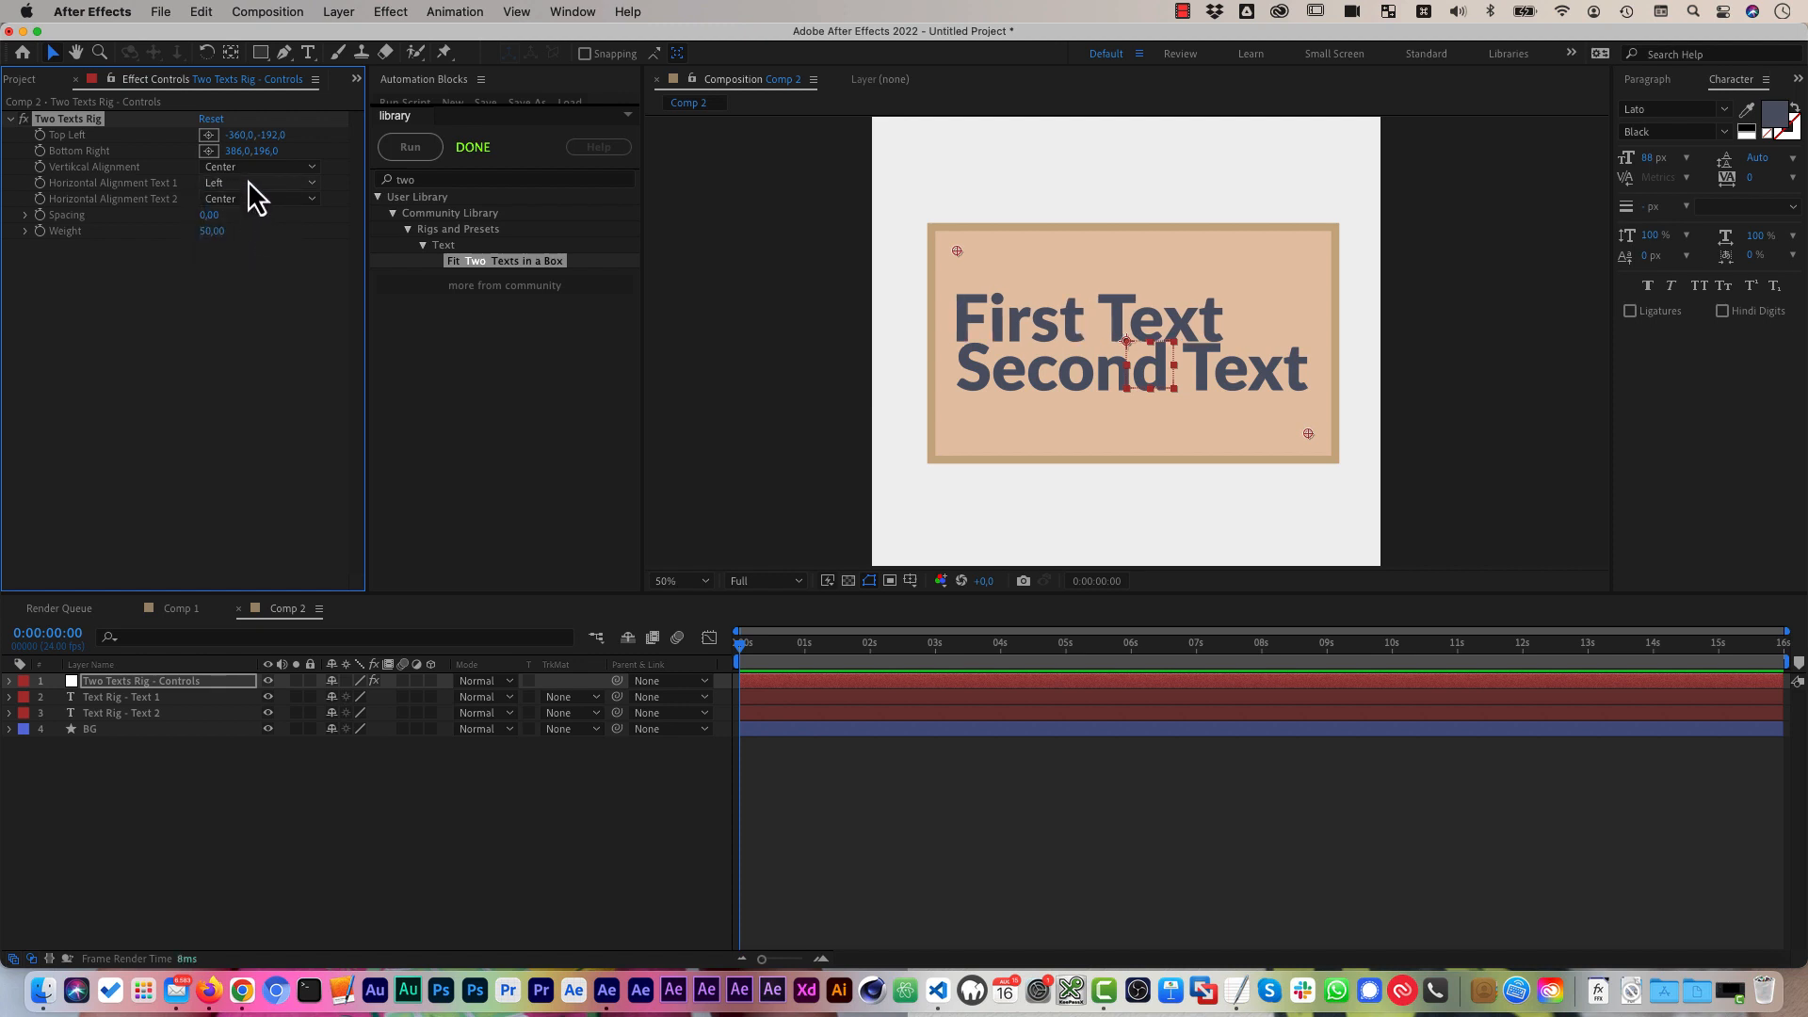
click(254, 182)
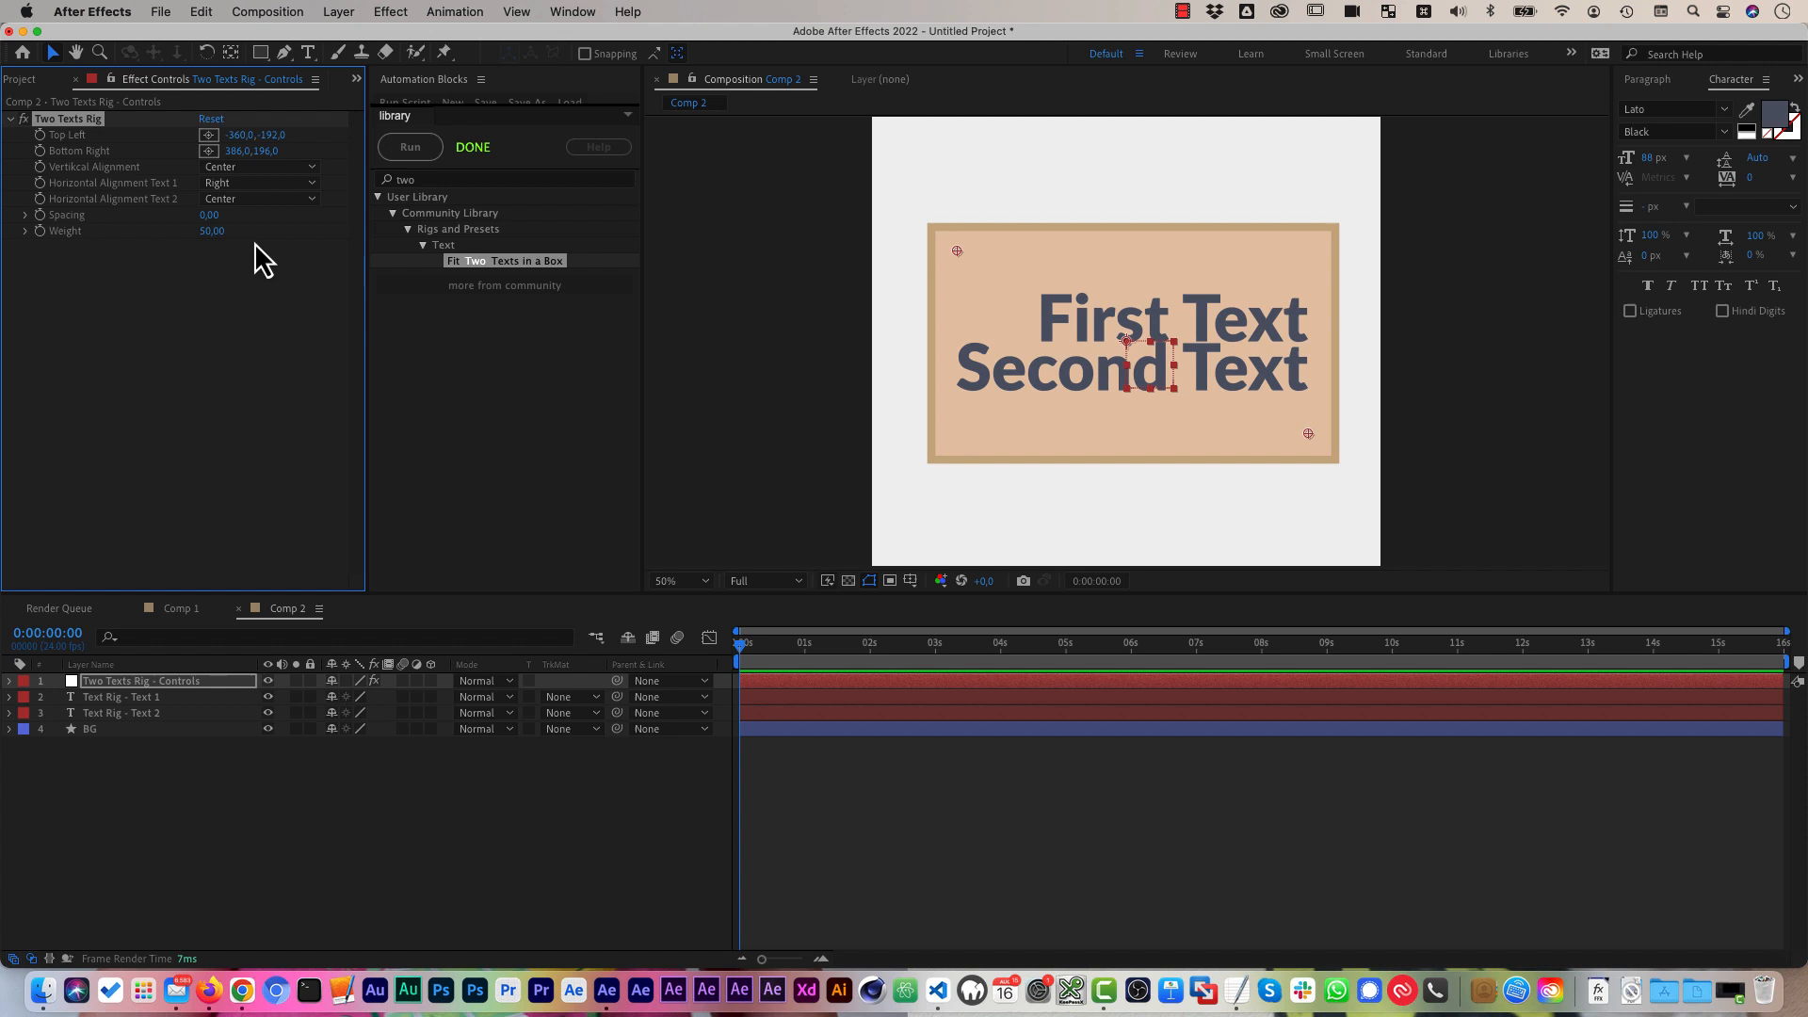
click(258, 198)
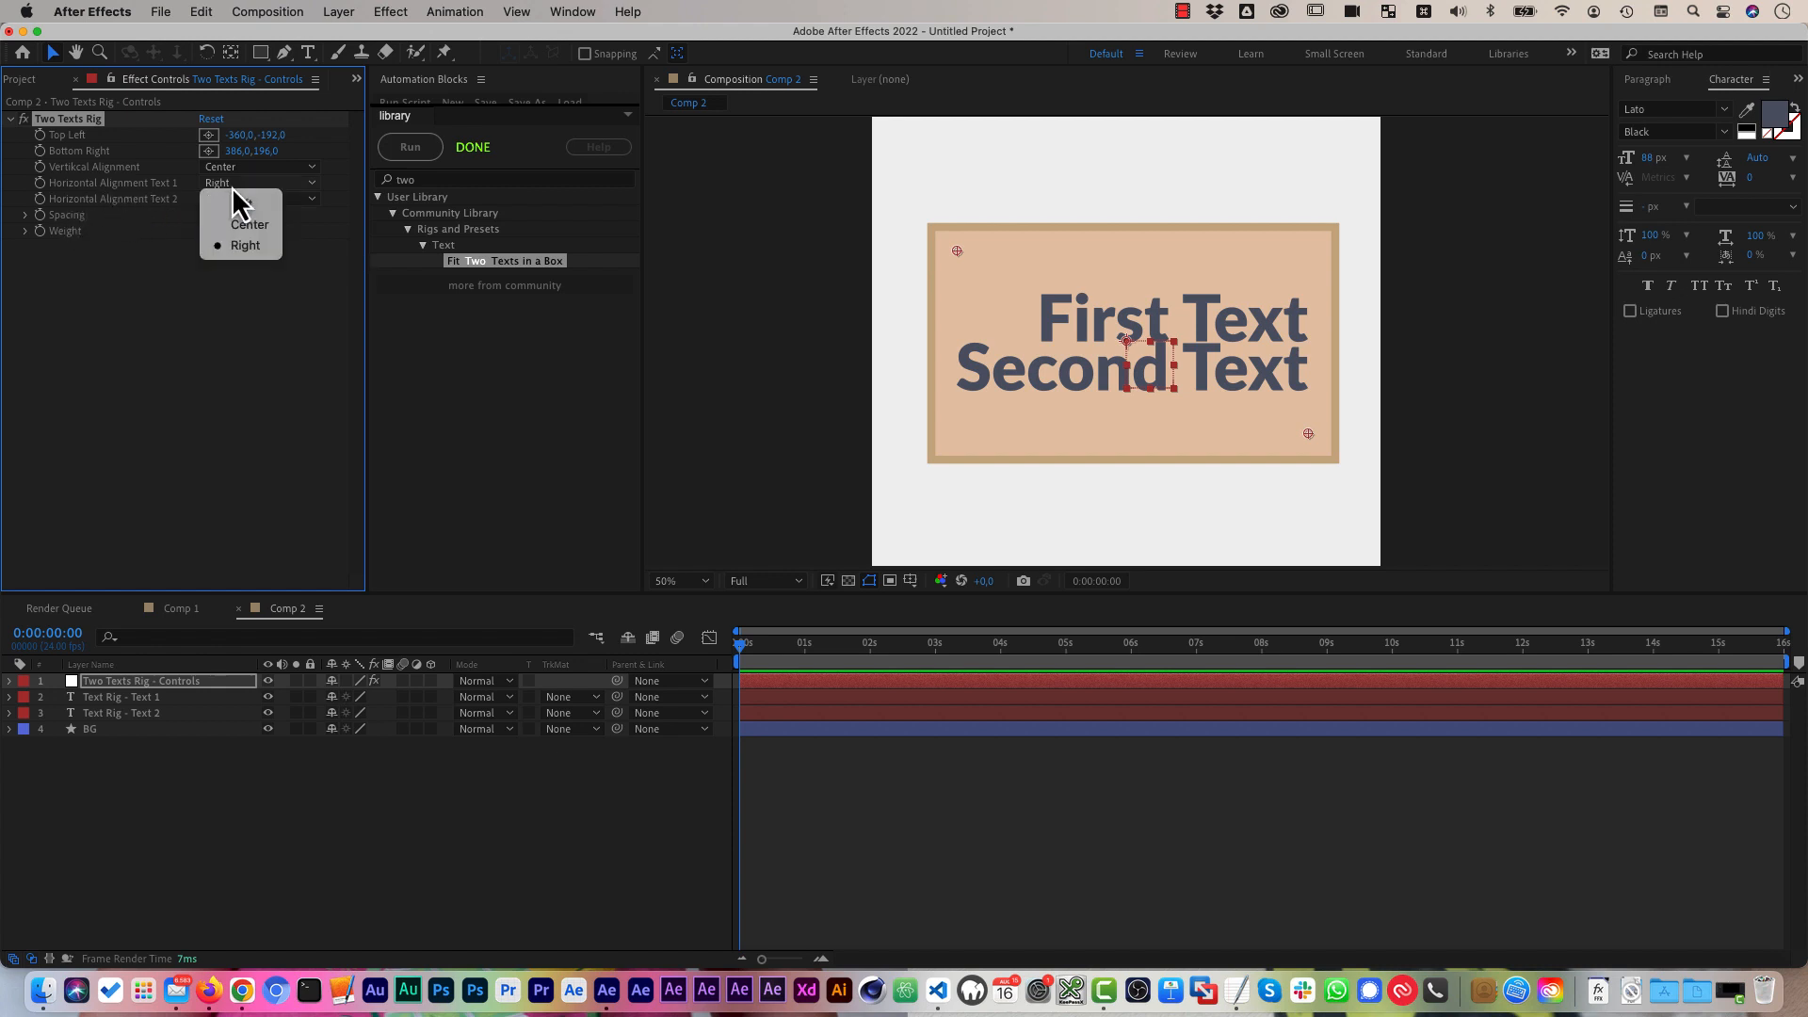
click(248, 224)
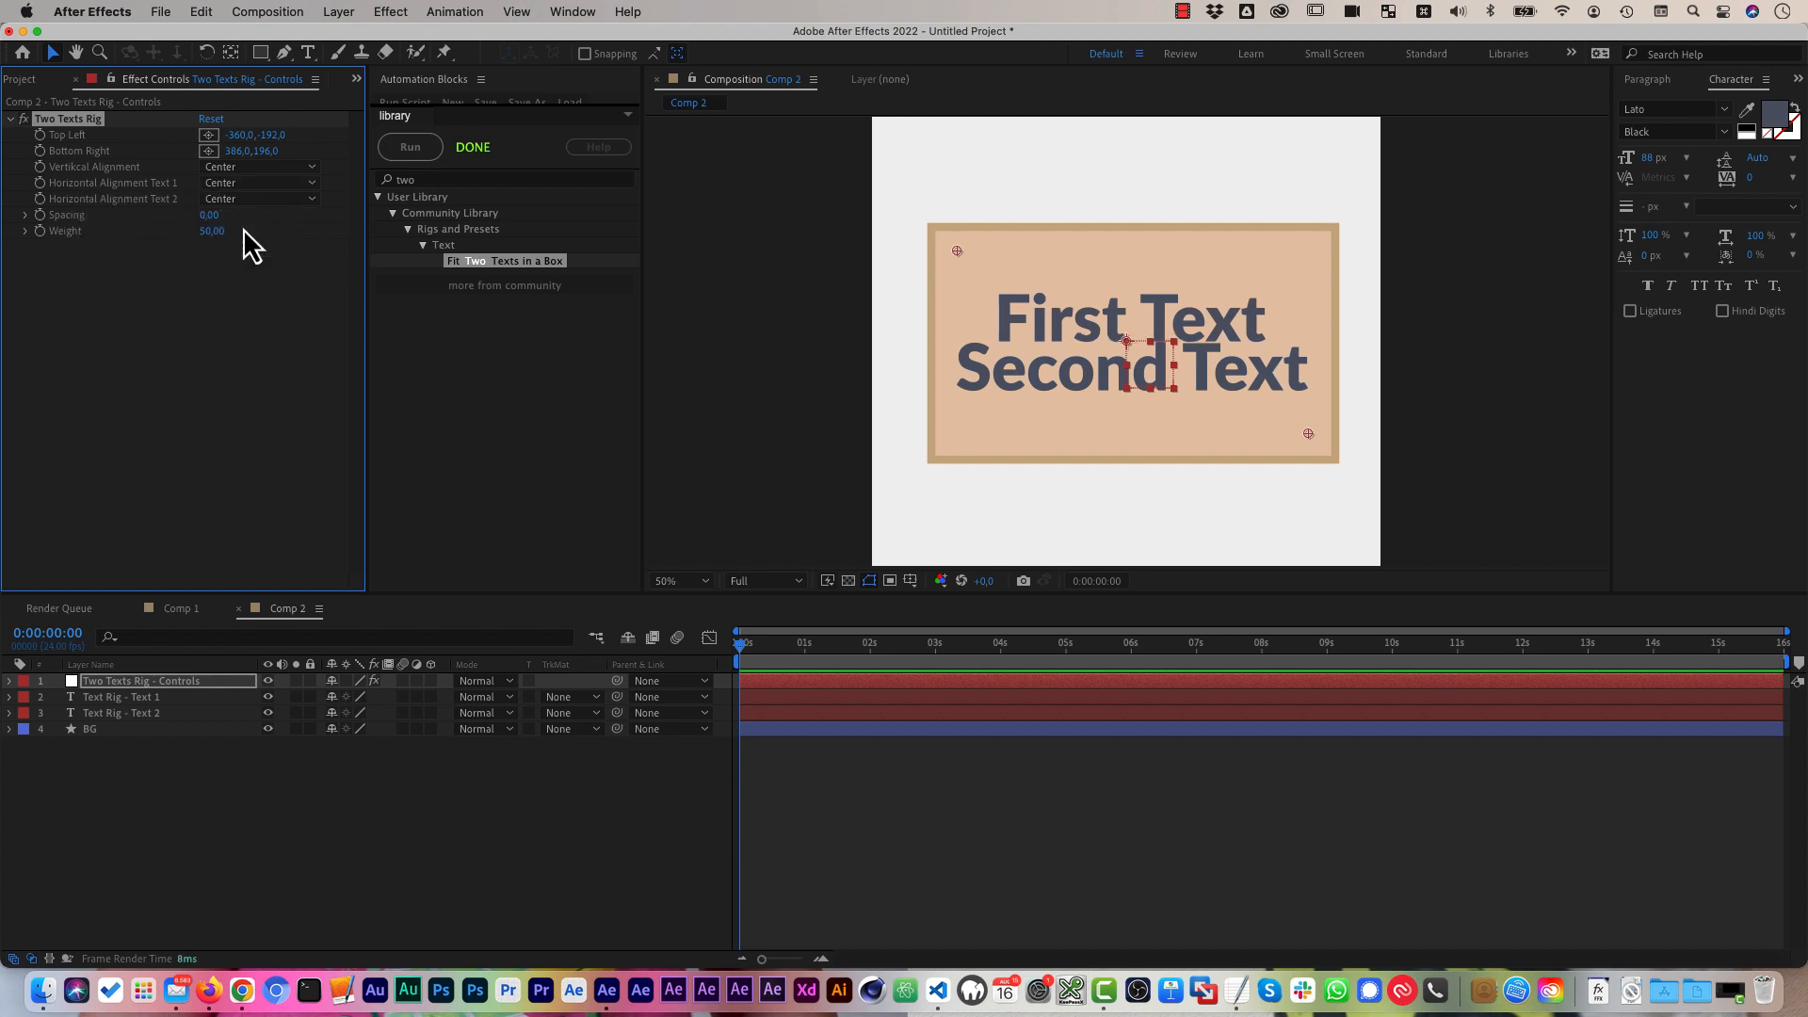
Set Spacing to about 33 and Weight to about 77 so First Text dominates the box.
drag(211, 215, 254, 215)
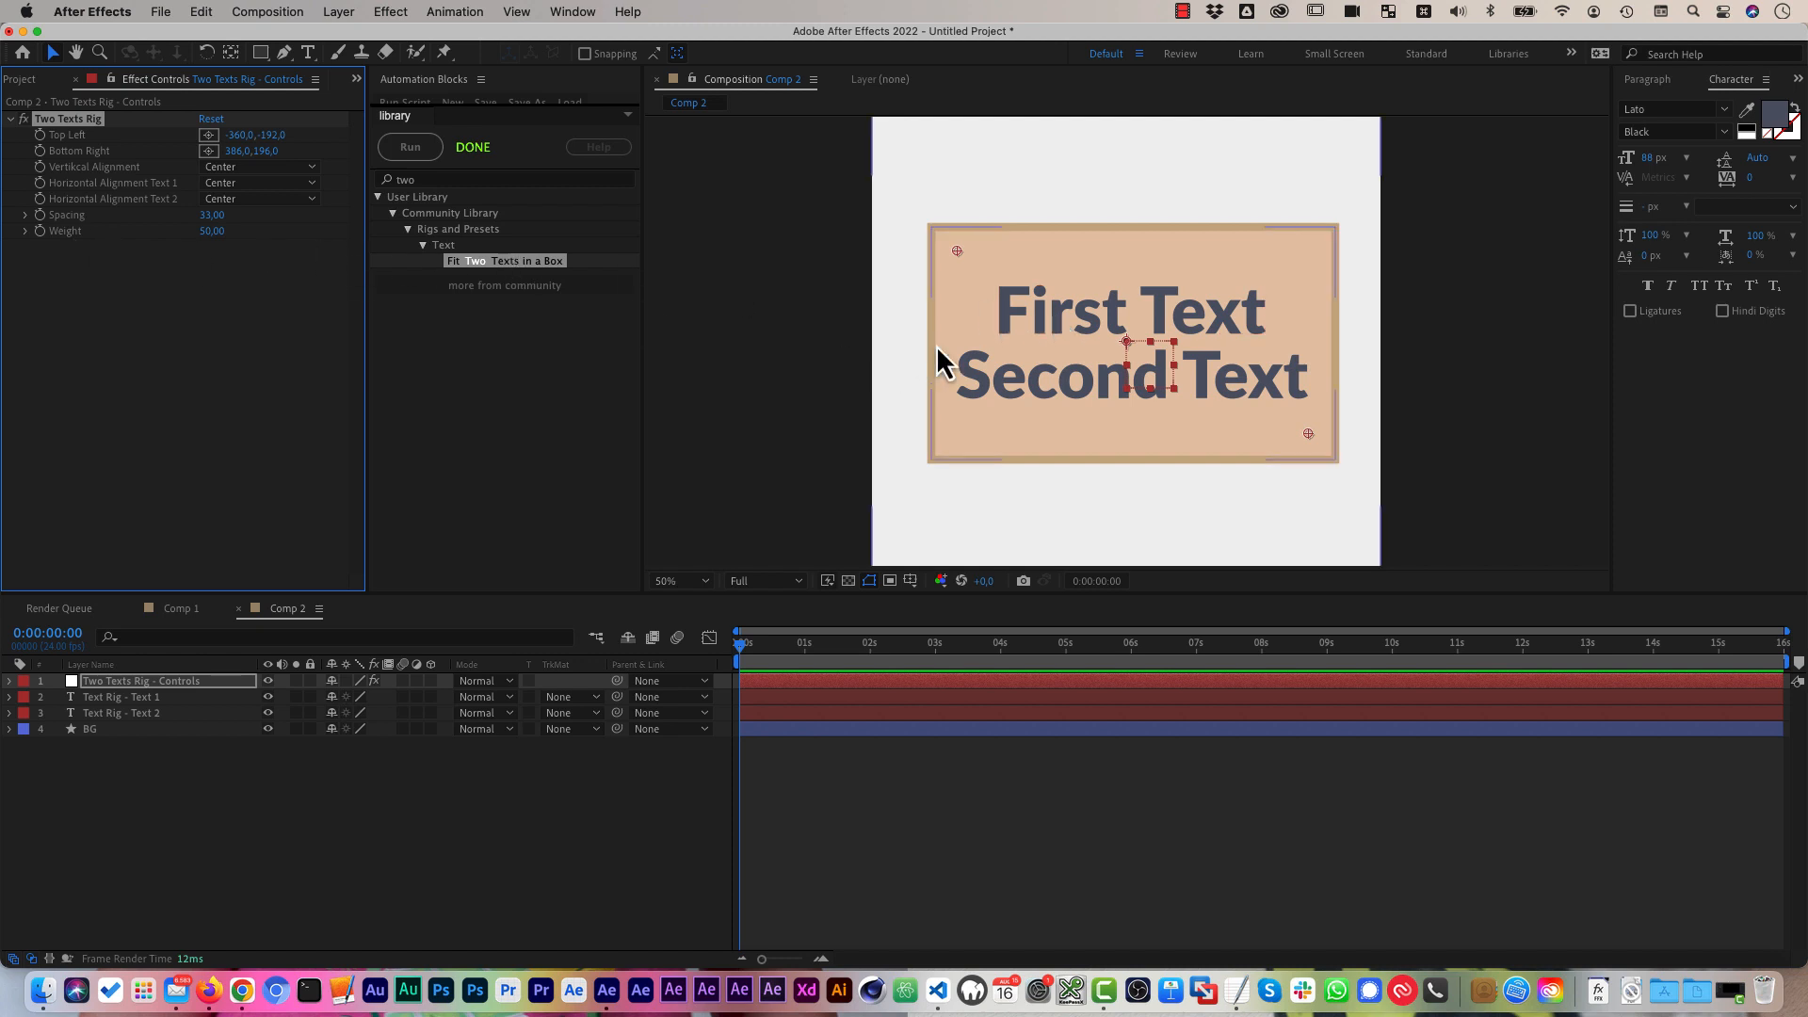
mouse_move(951, 307)
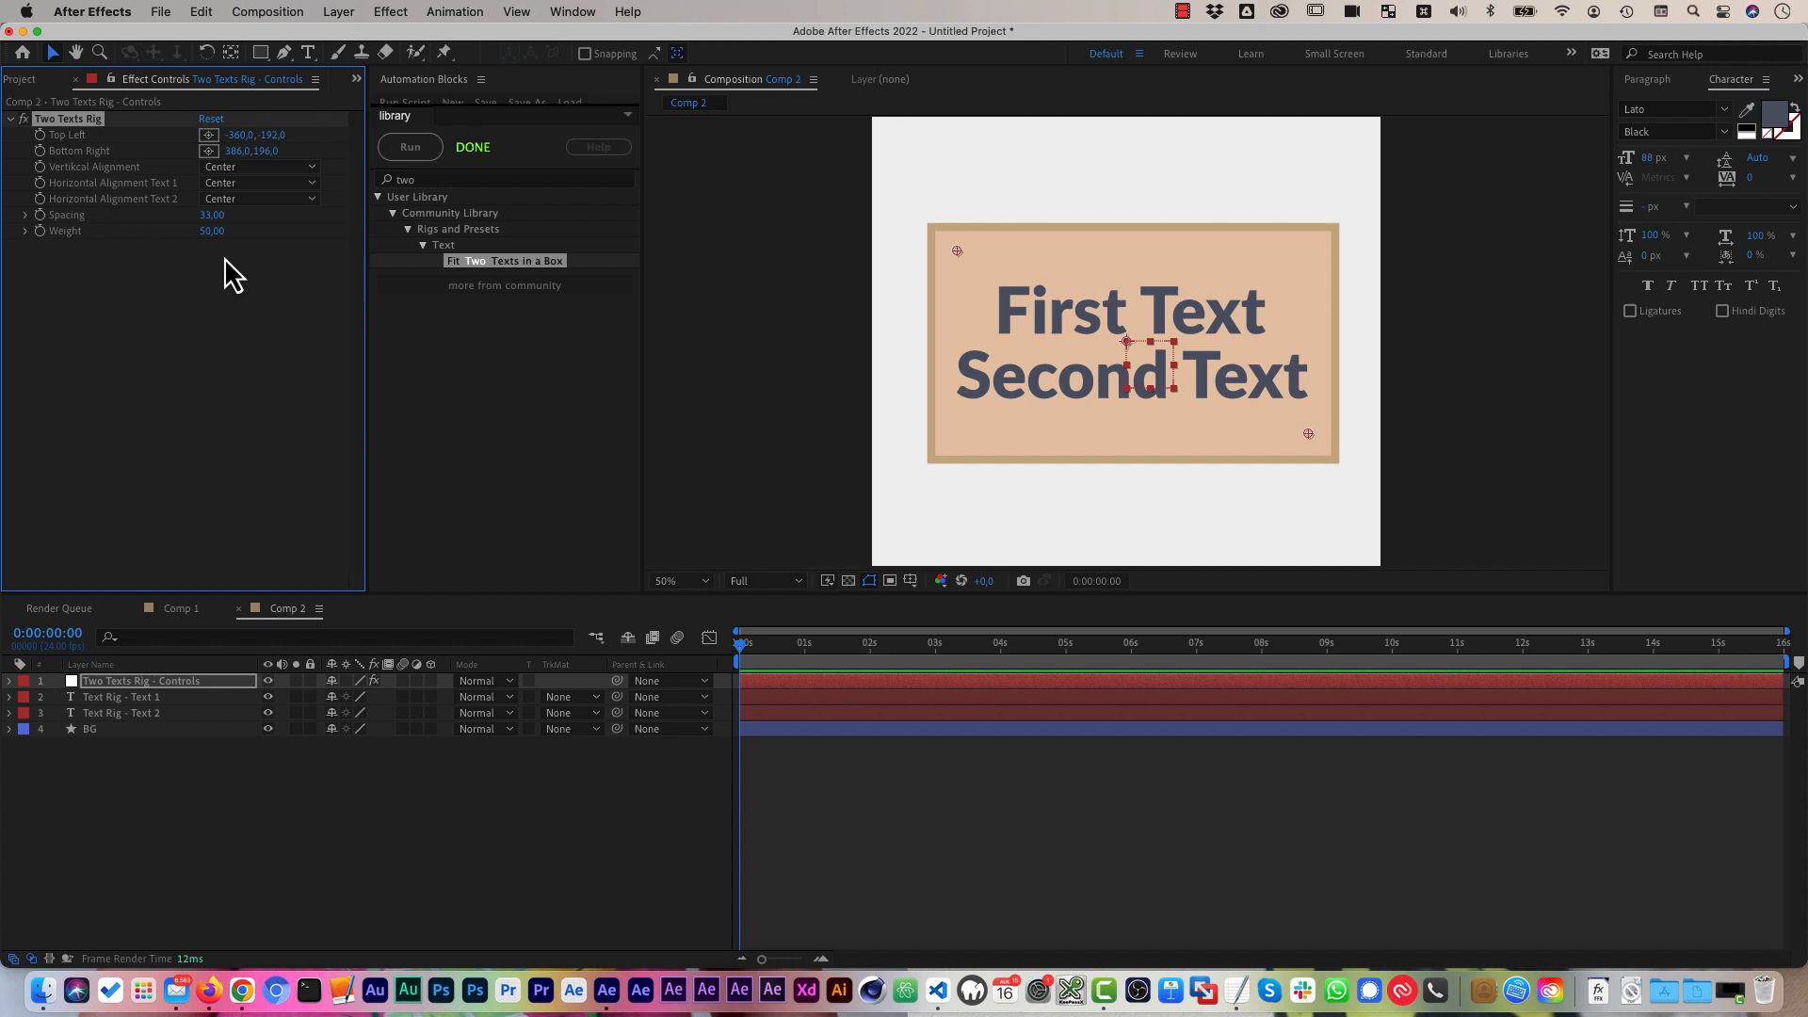
drag(213, 230, 243, 230)
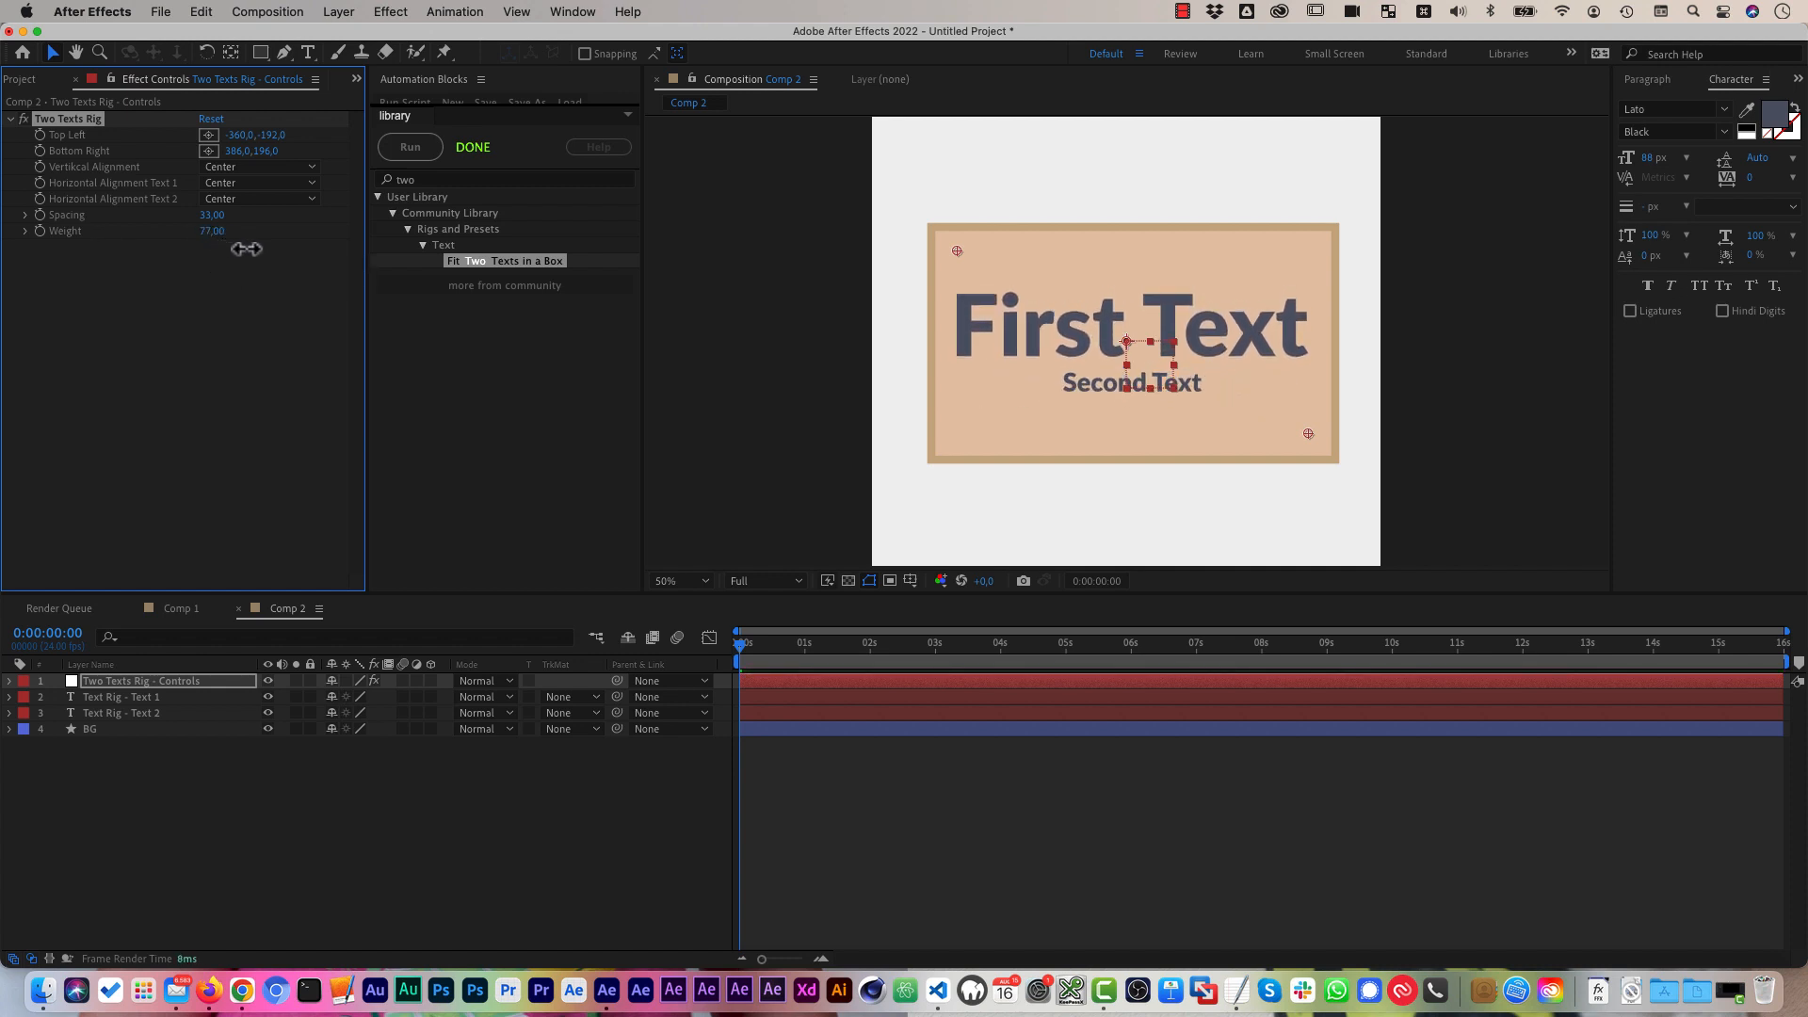
drag(218, 230, 207, 230)
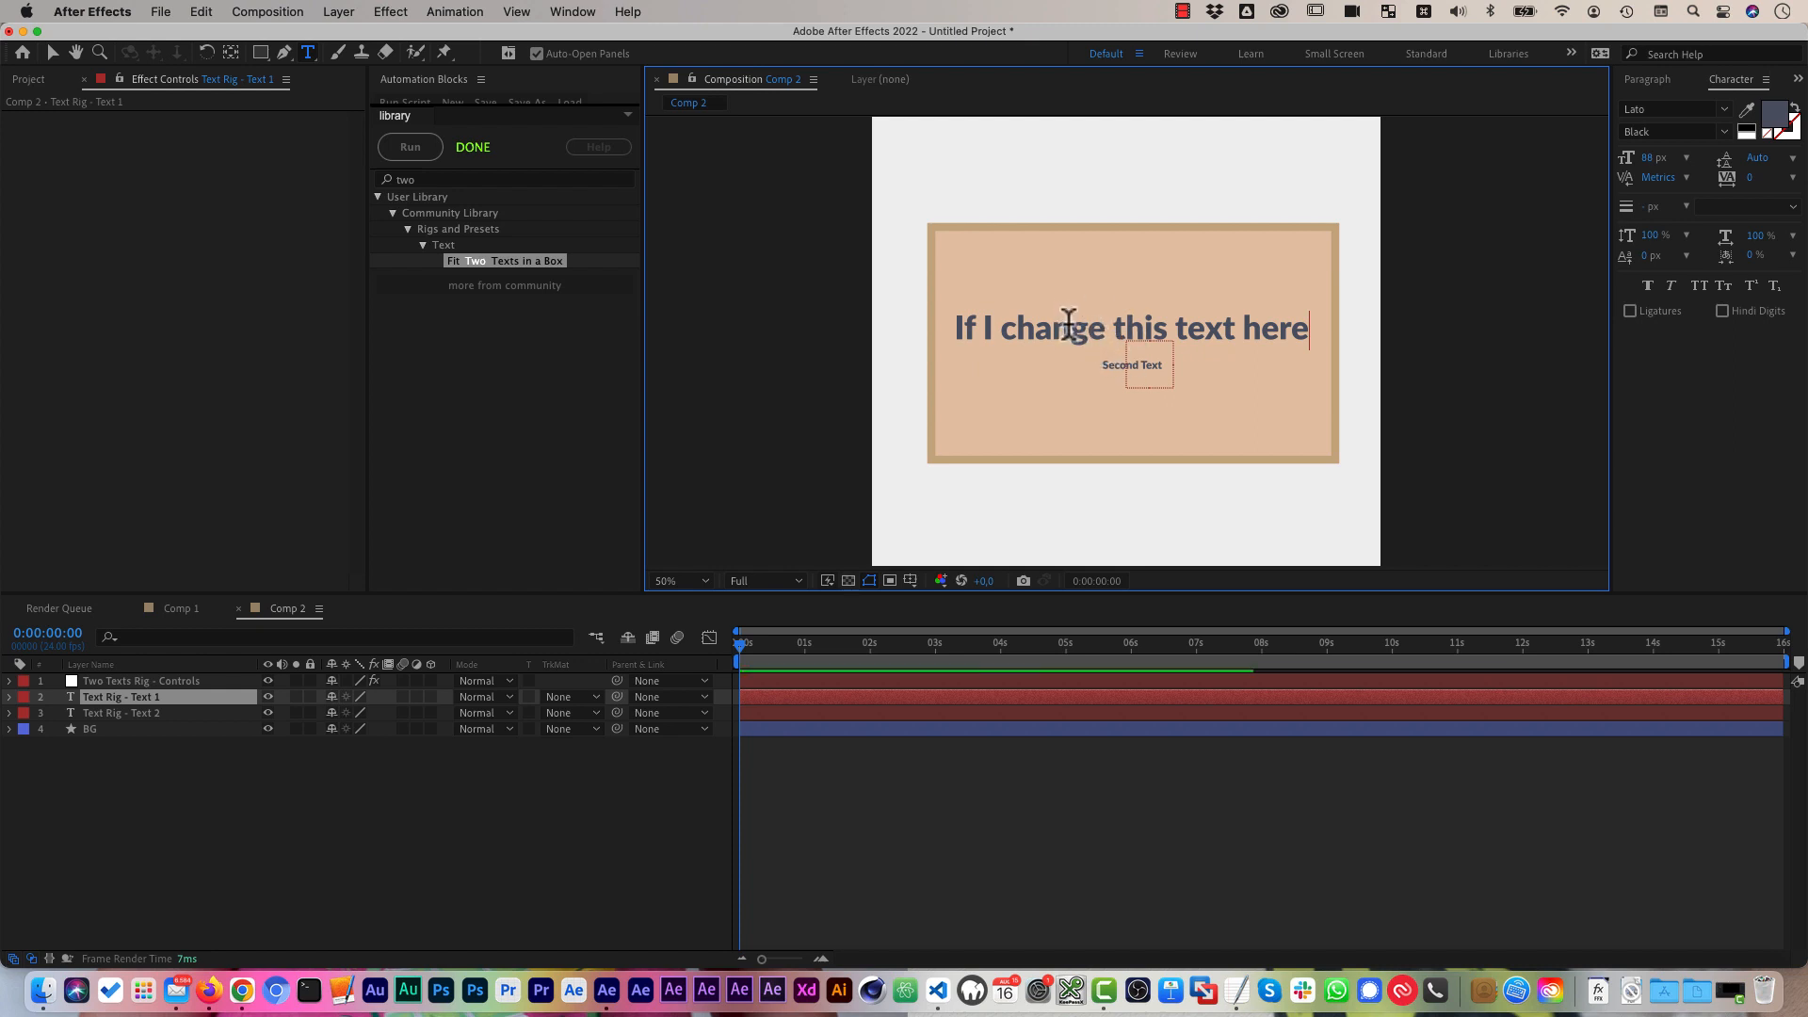
mouse_move(1118, 368)
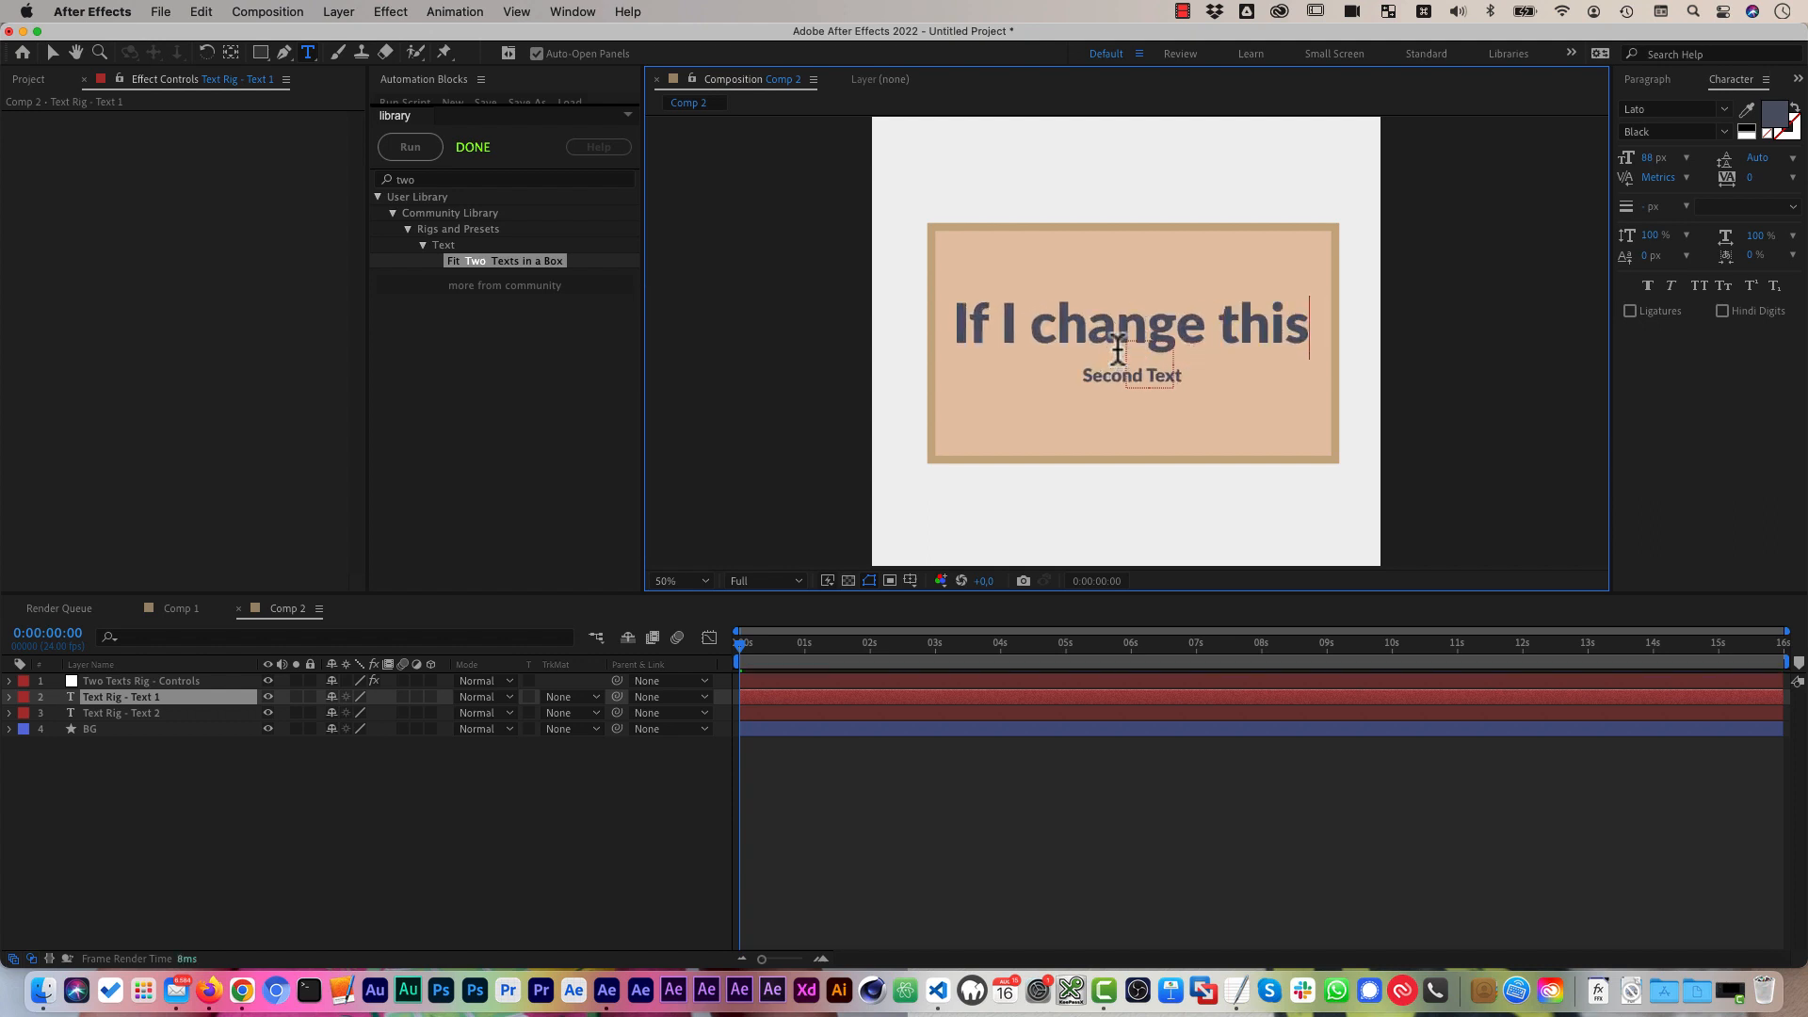
Replace the first text layer's content with 'I can keyframe!'.
text(I can keyfram)
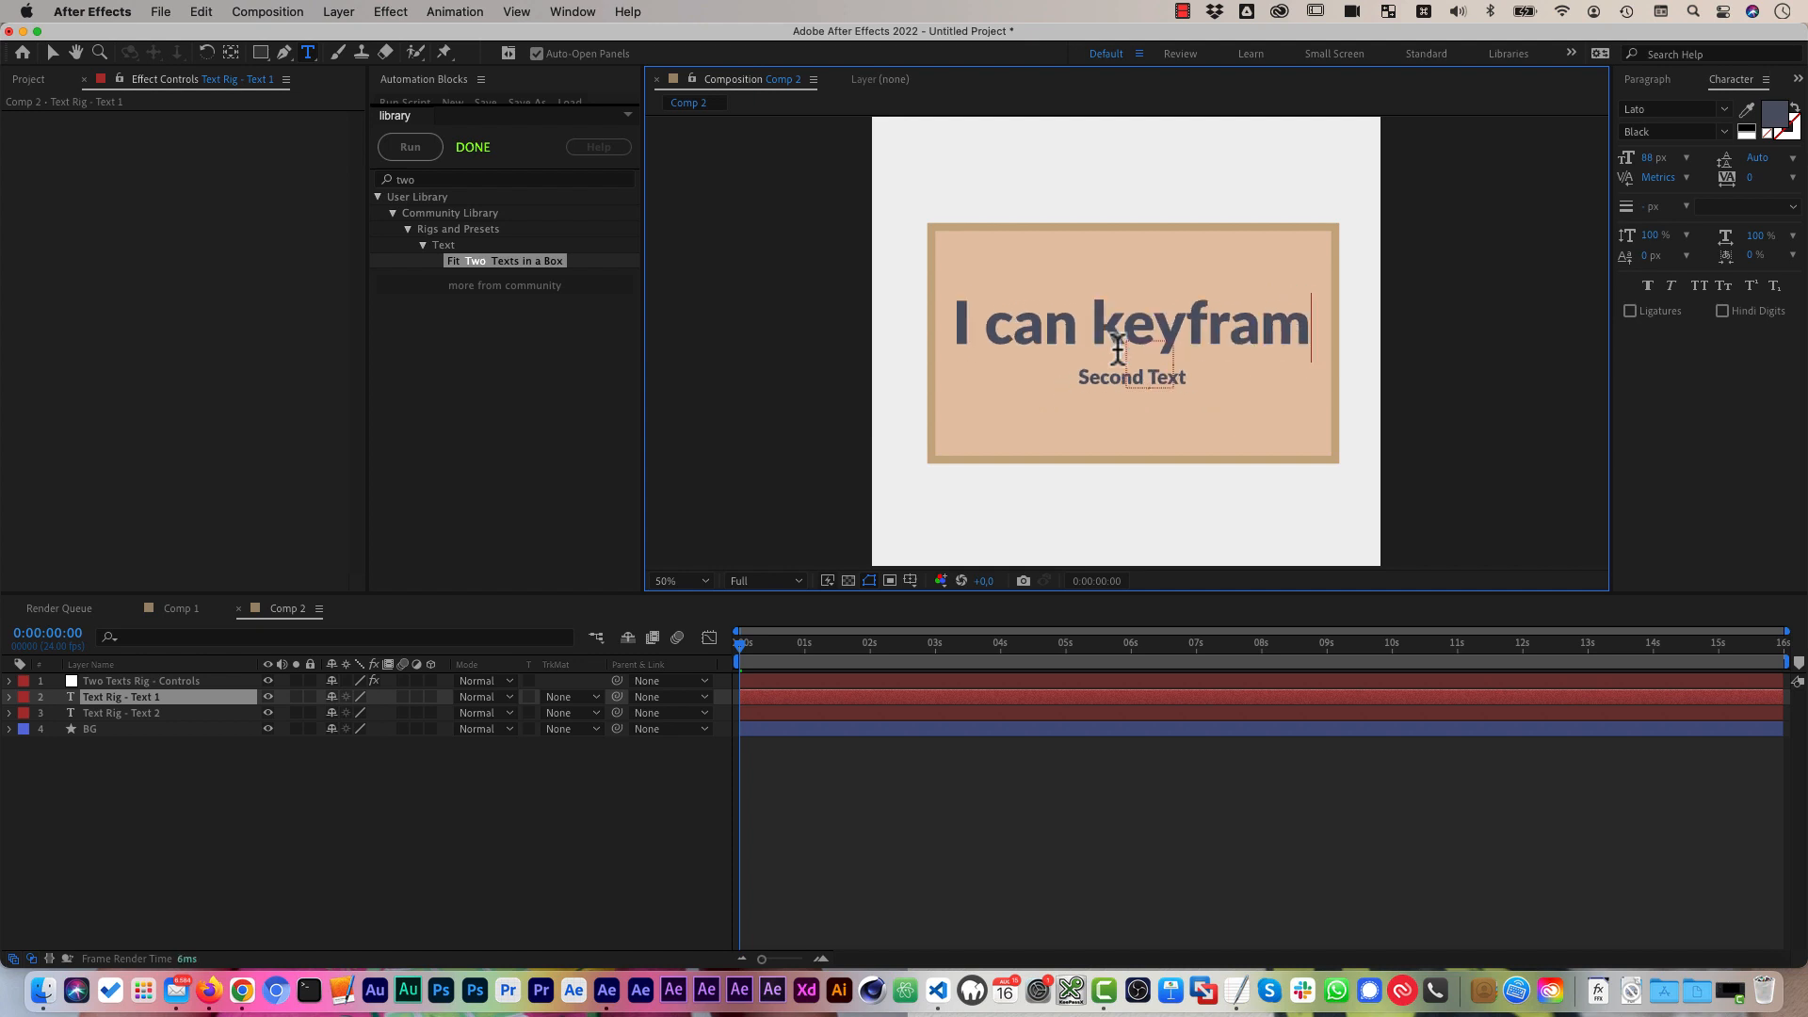
text(e!)
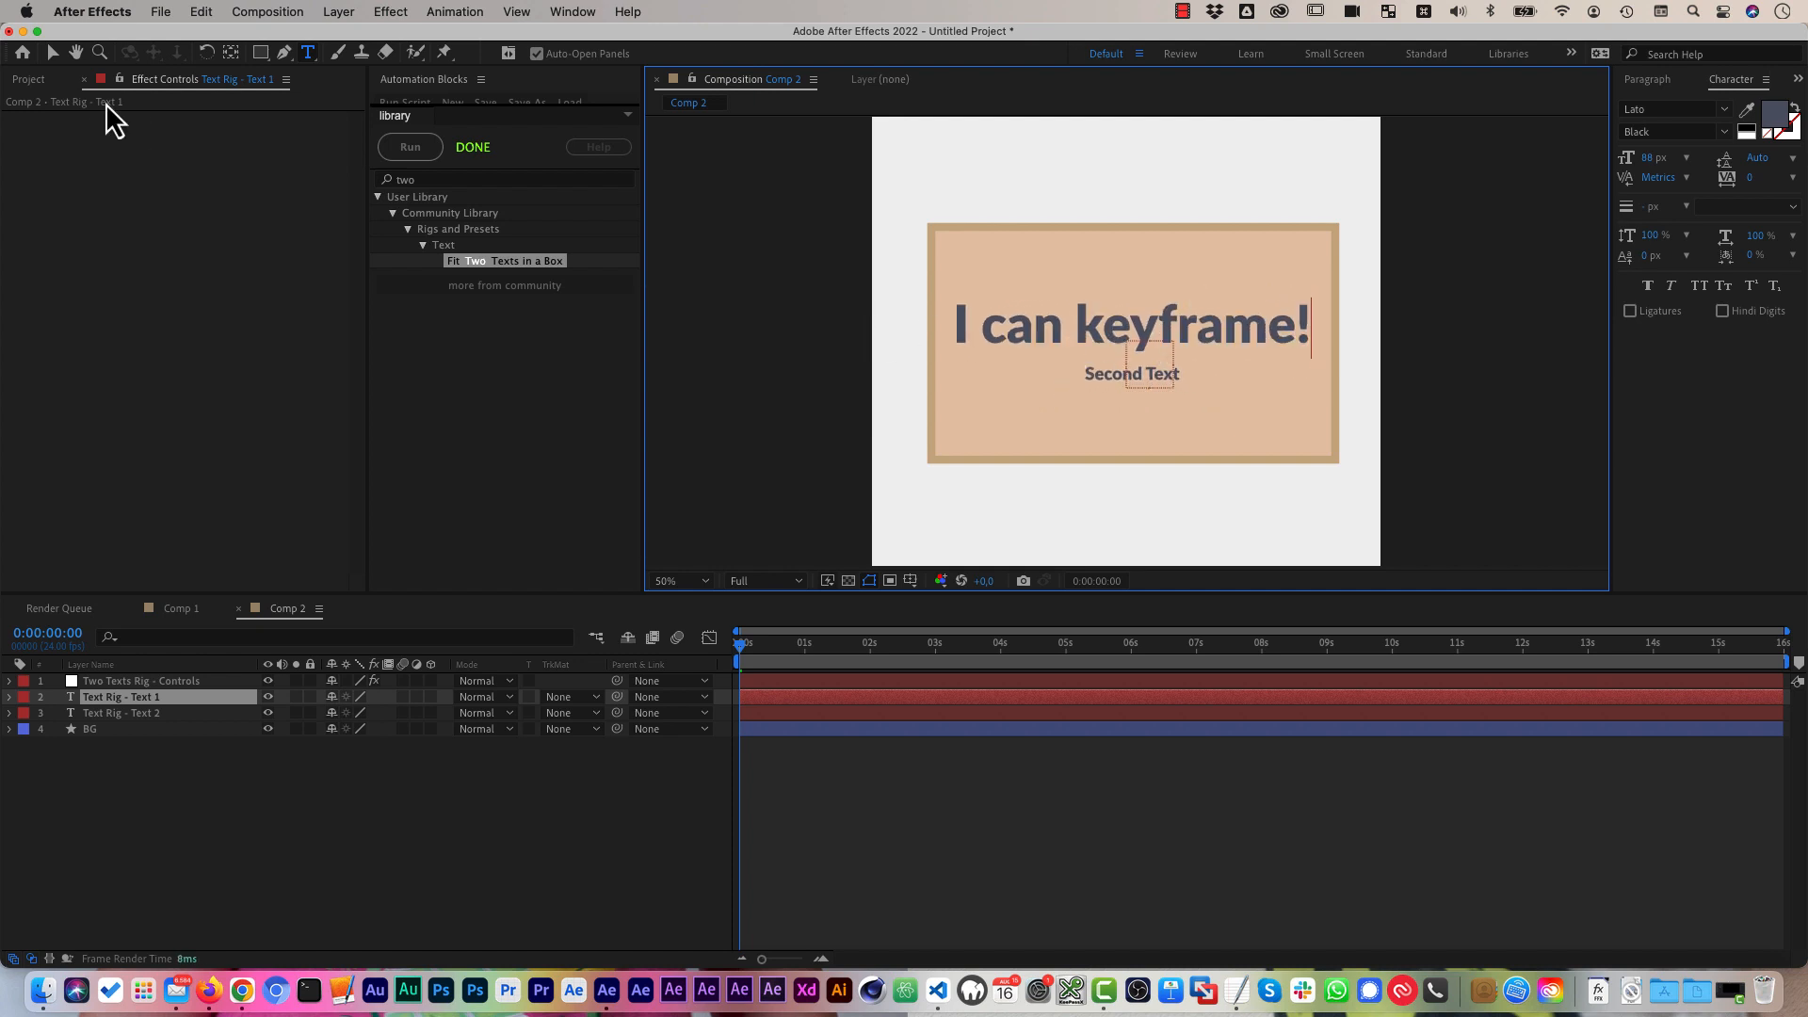
mouse_move(848, 287)
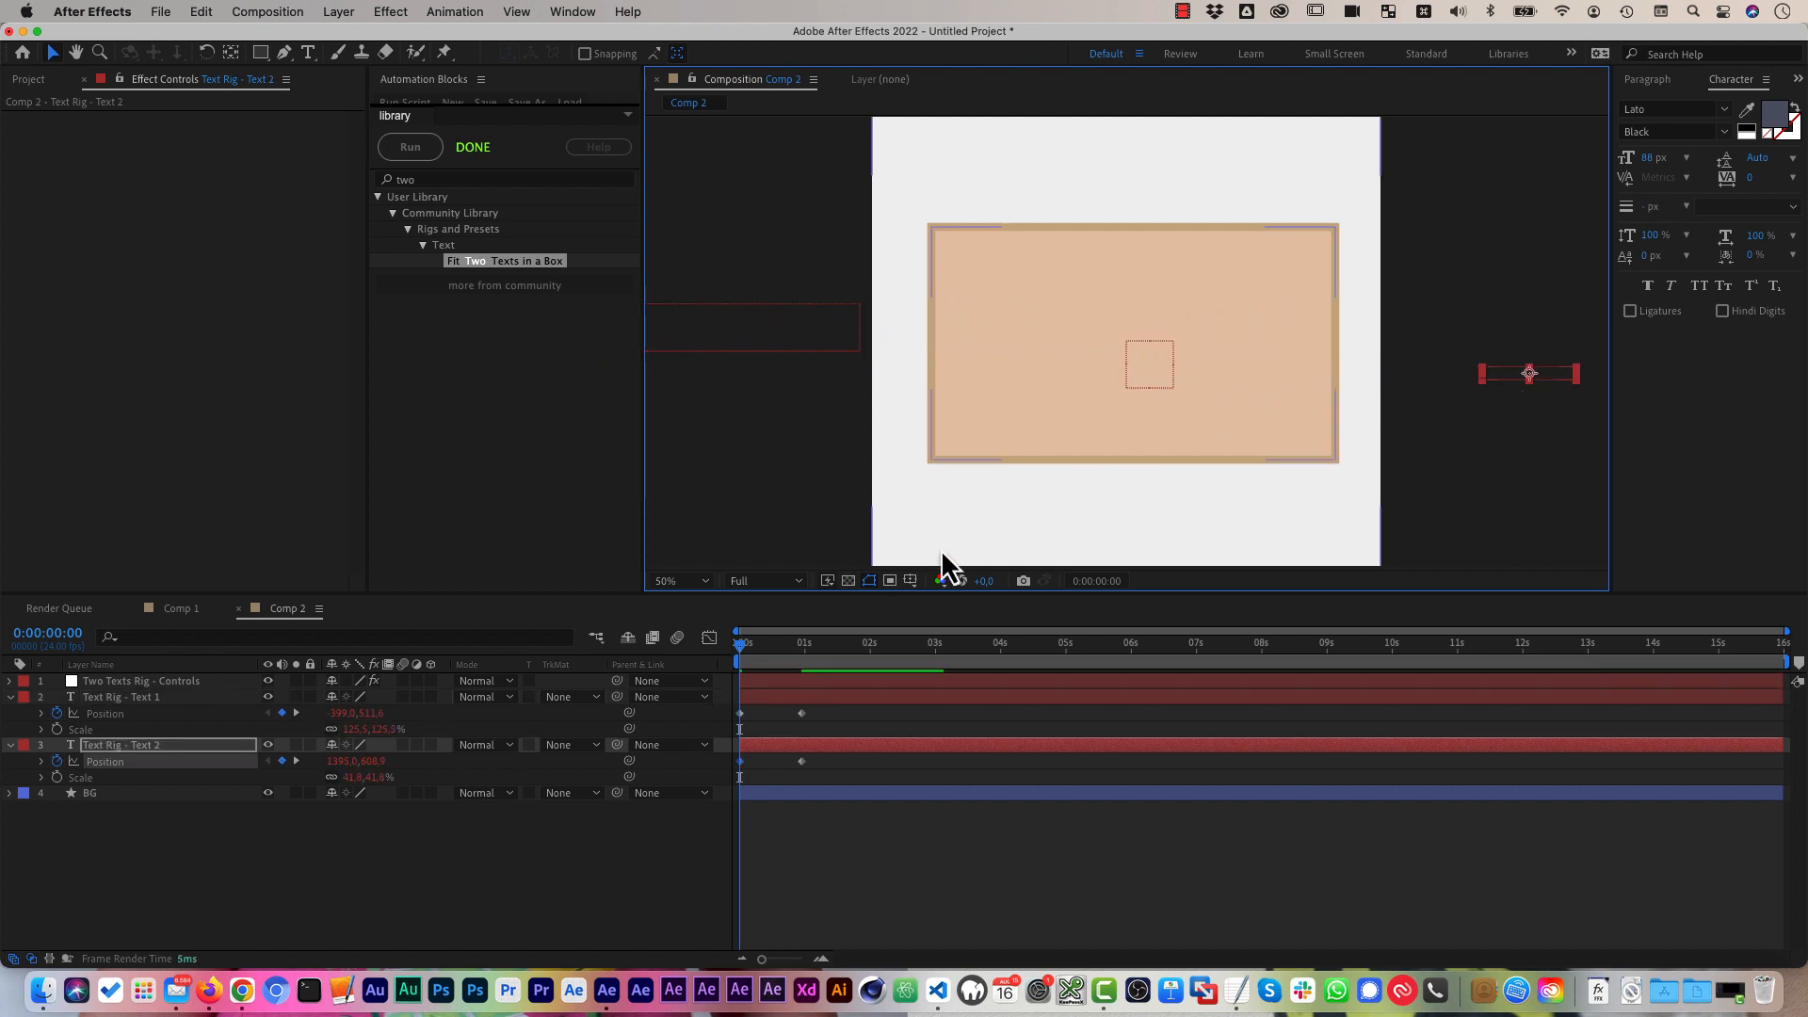
Keyframe both text layers' Position from off-screen at 0s to in place at 1s.
click(748, 643)
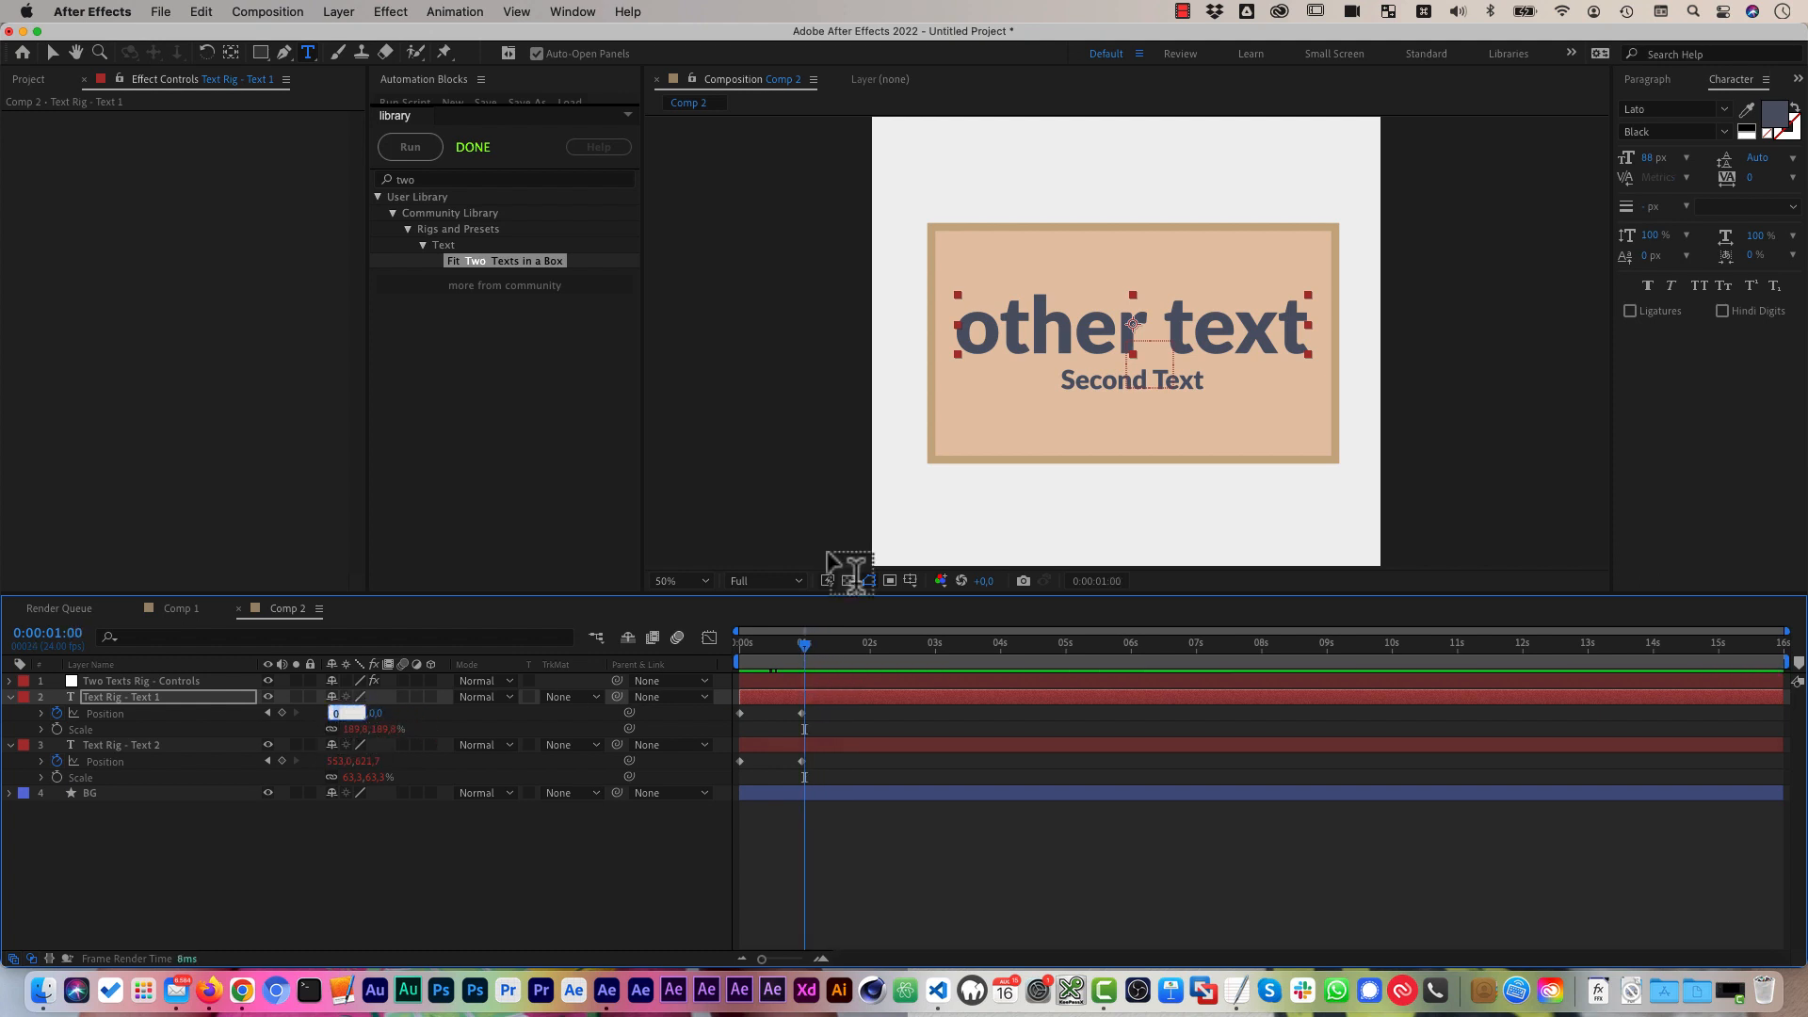
mouse_move(1053, 332)
text(-952)
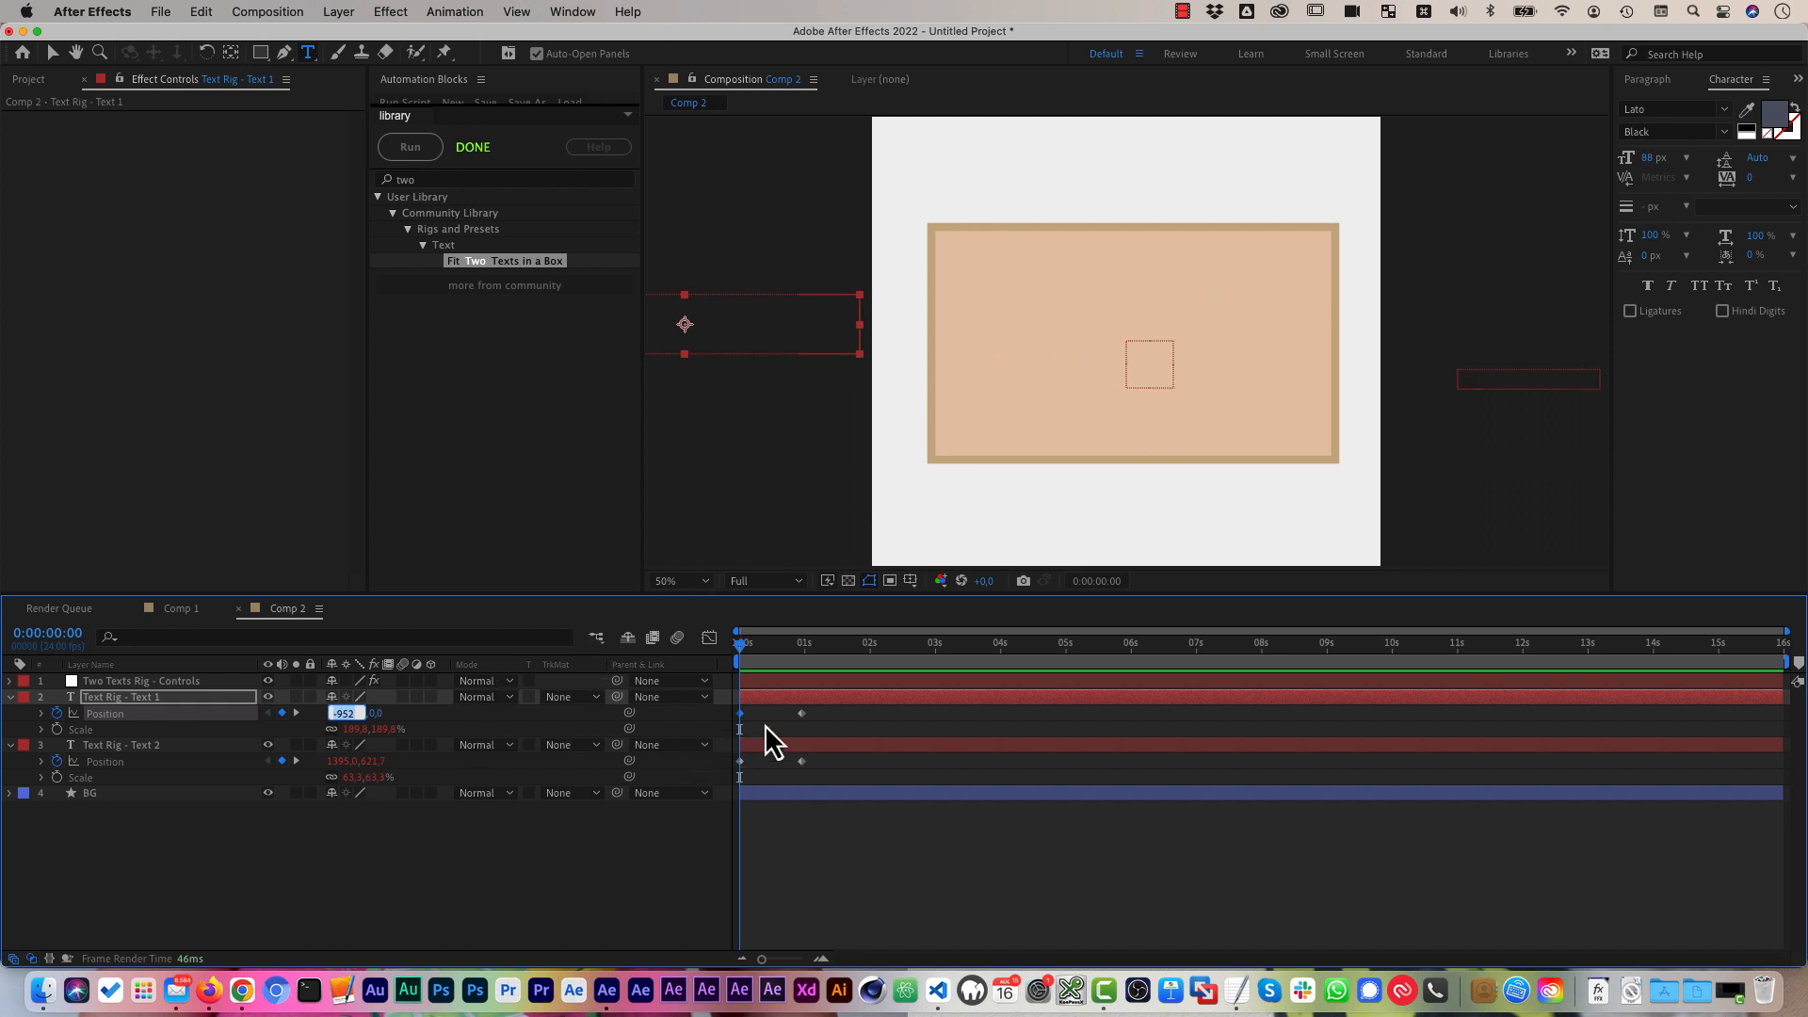
mouse_move(263, 732)
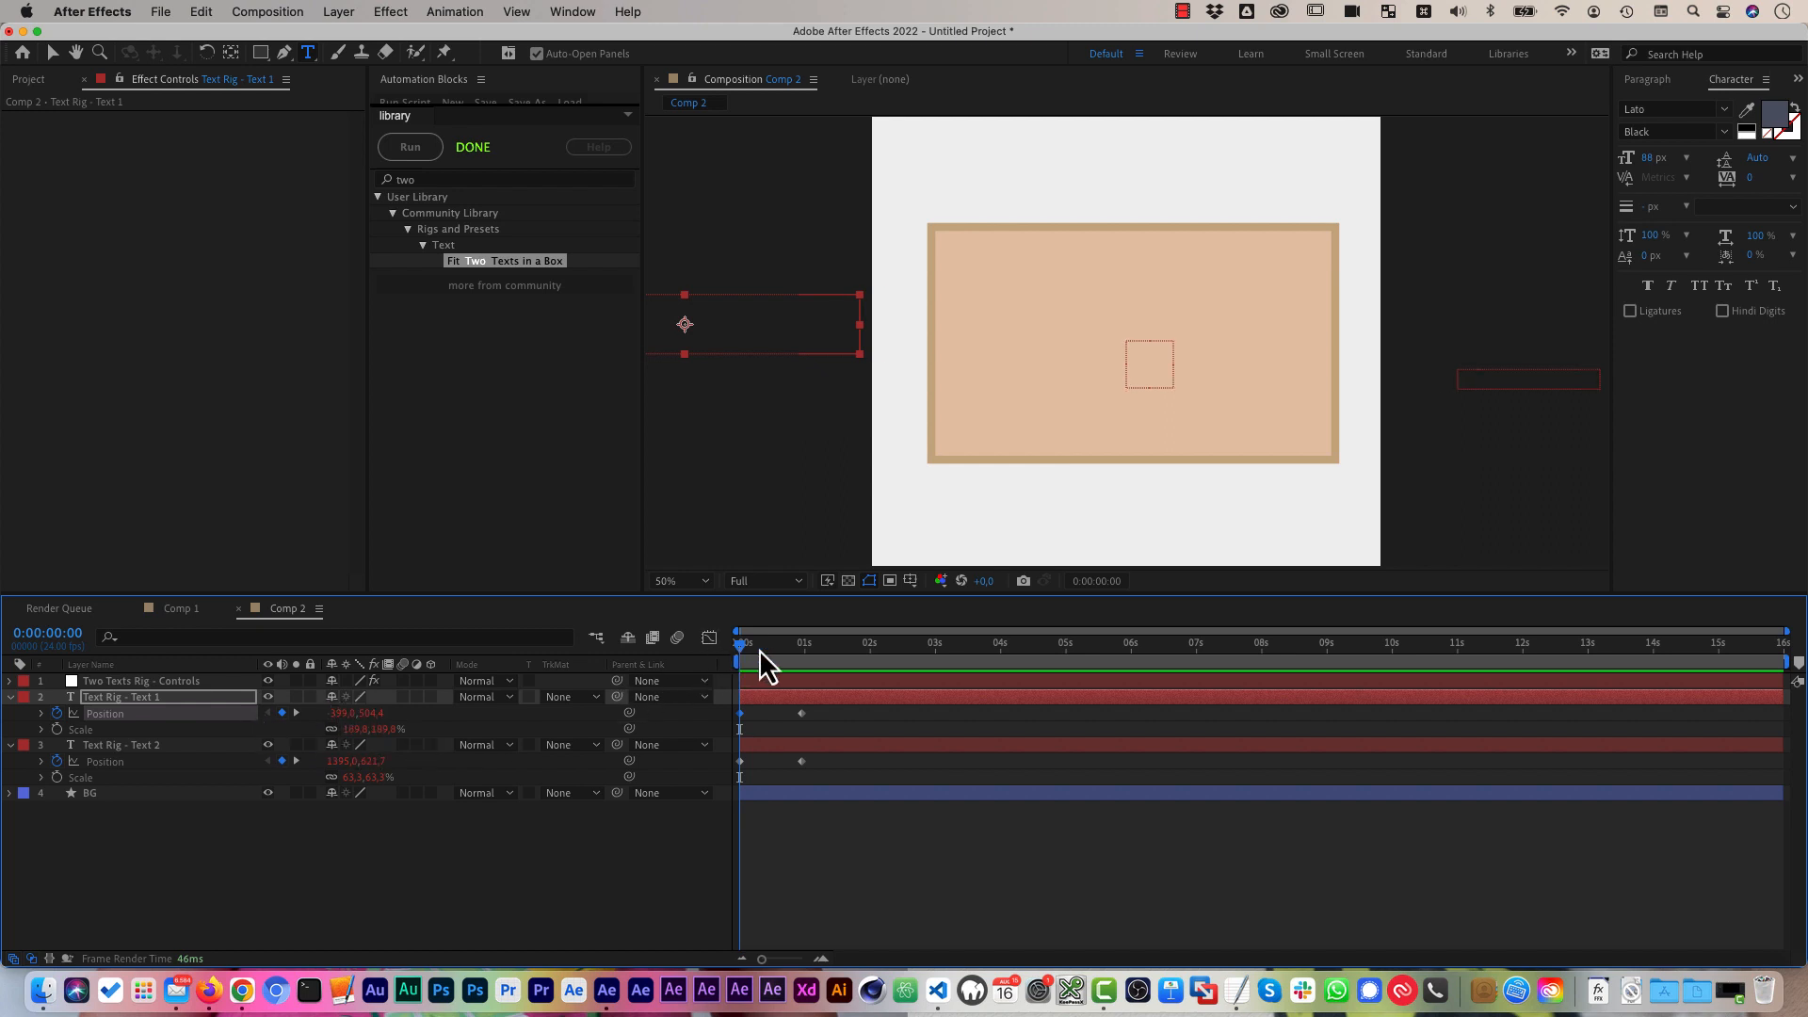
Keyframe Text Rig - Text 1's Scale from tiny early on to full size around one second.
click(815, 643)
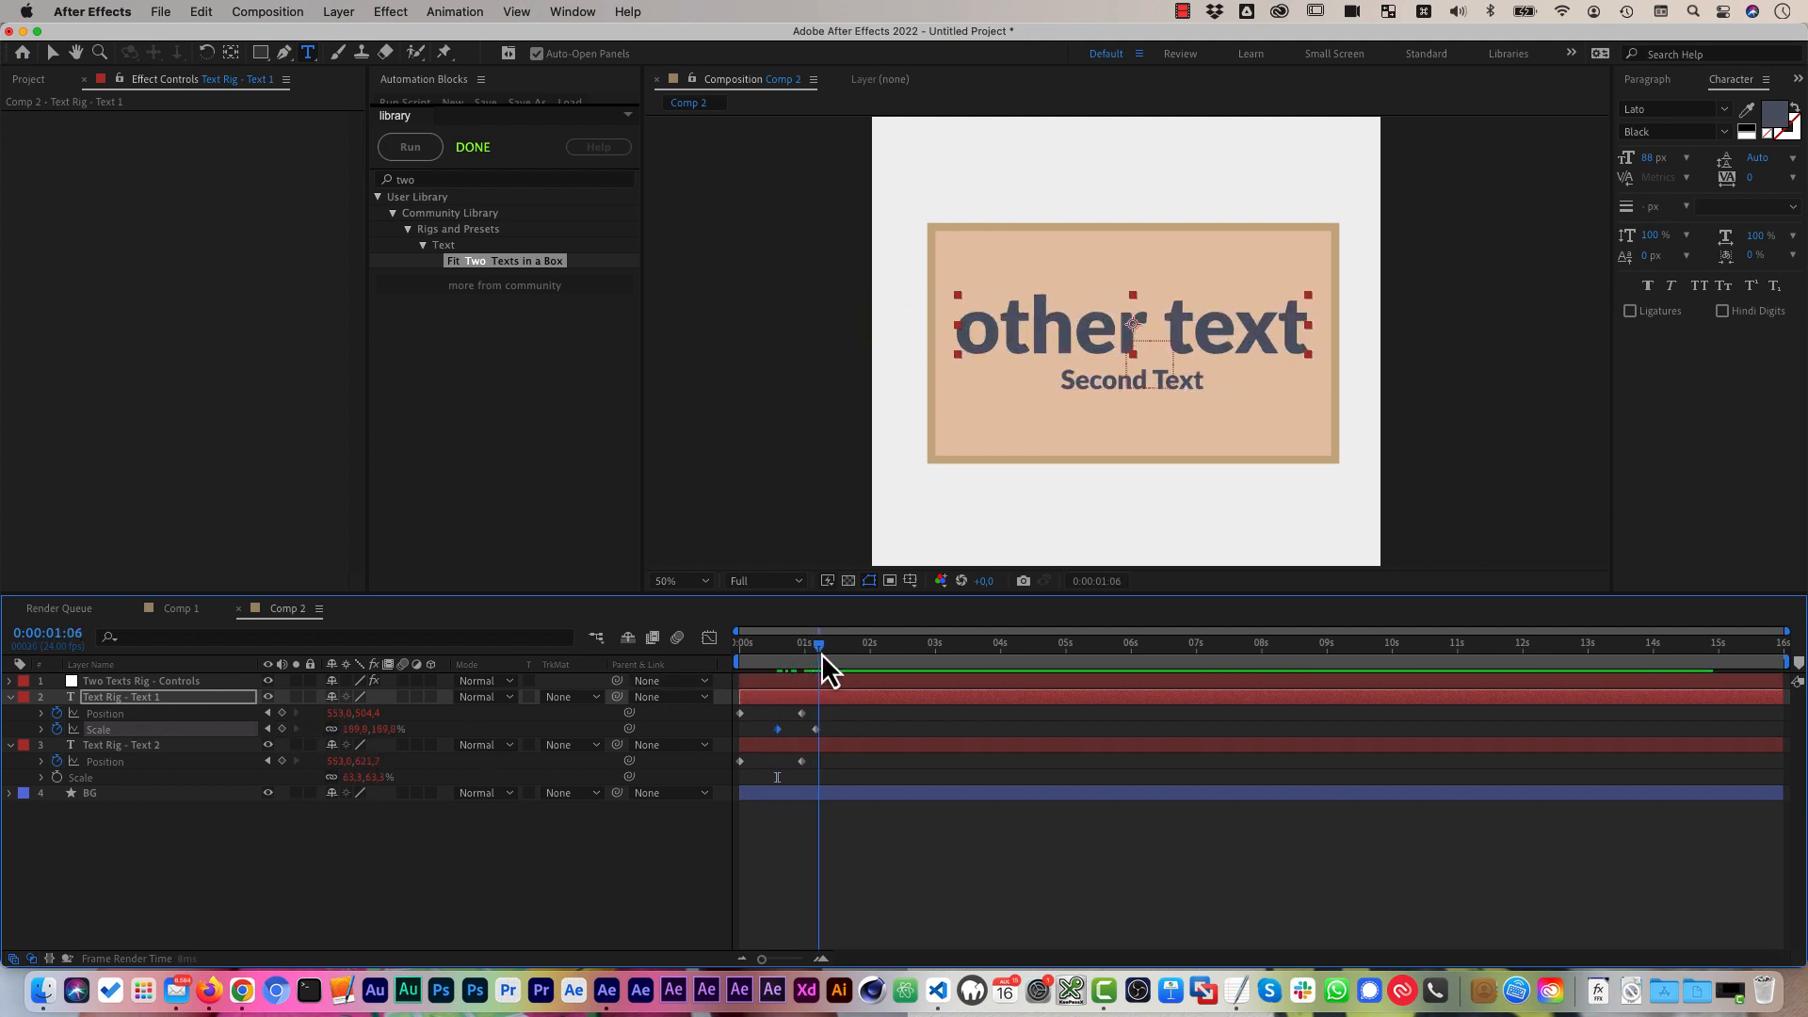
click(778, 642)
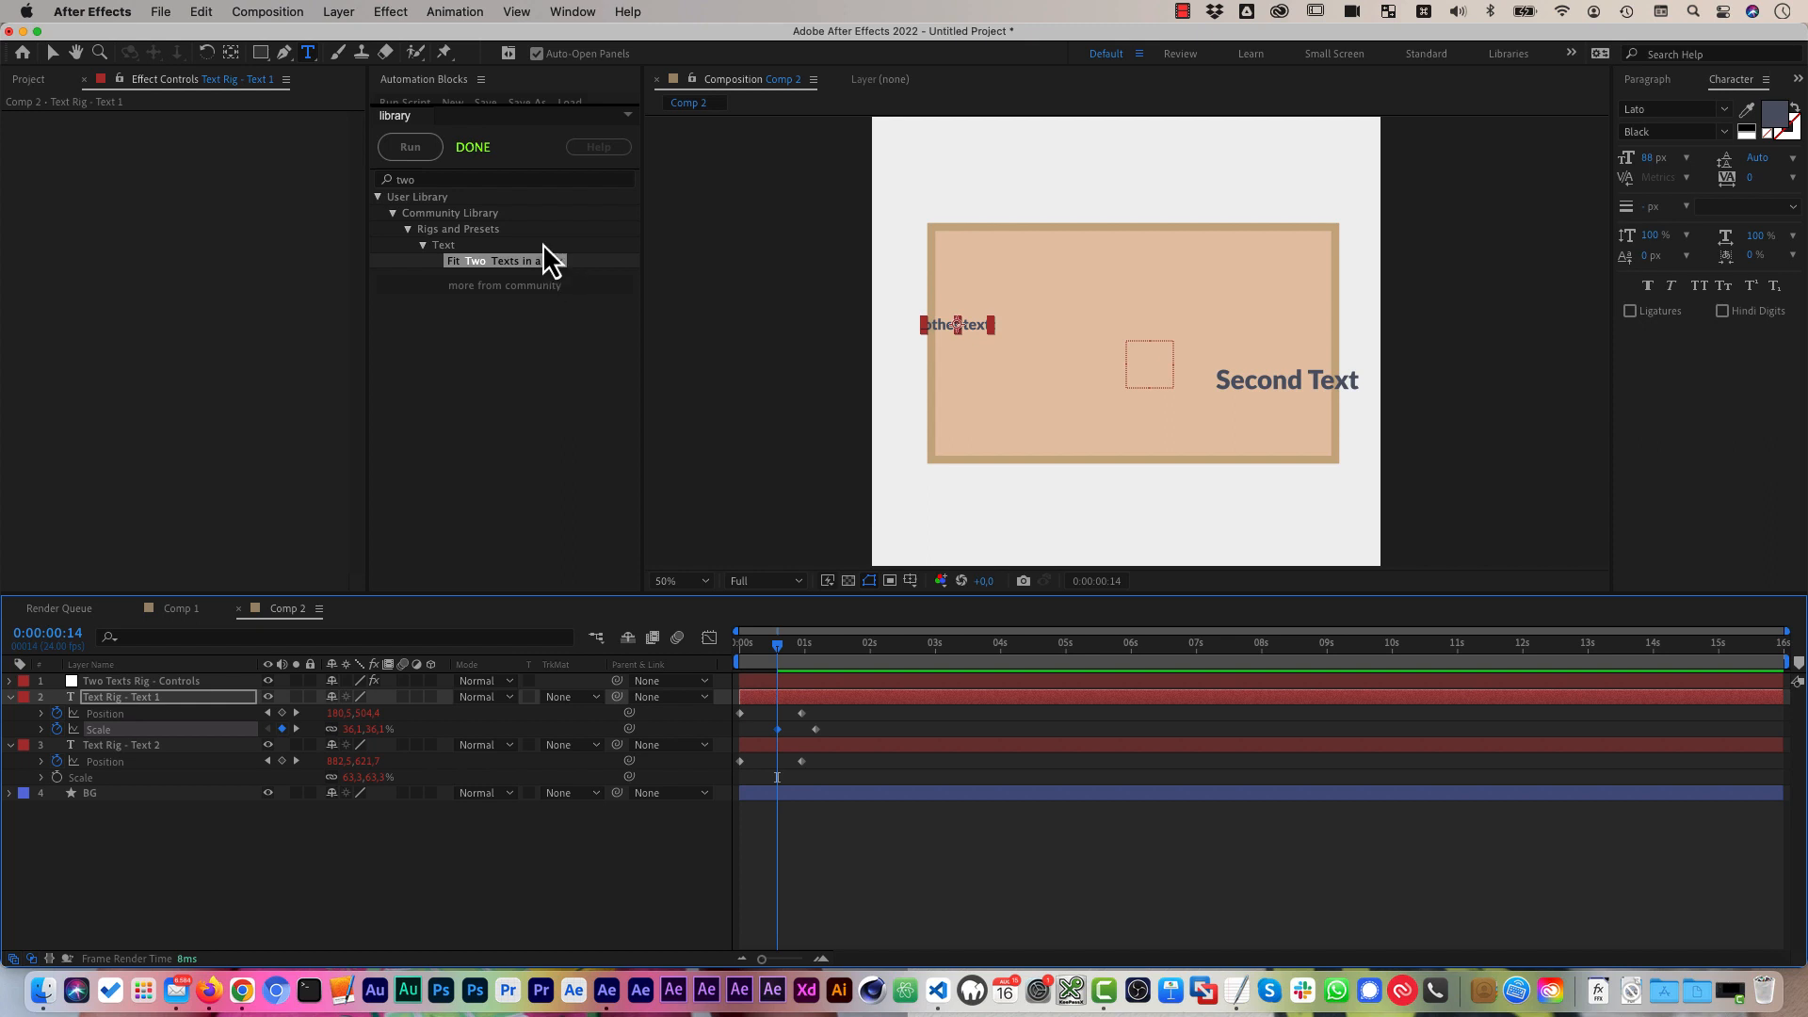
mouse_move(452, 115)
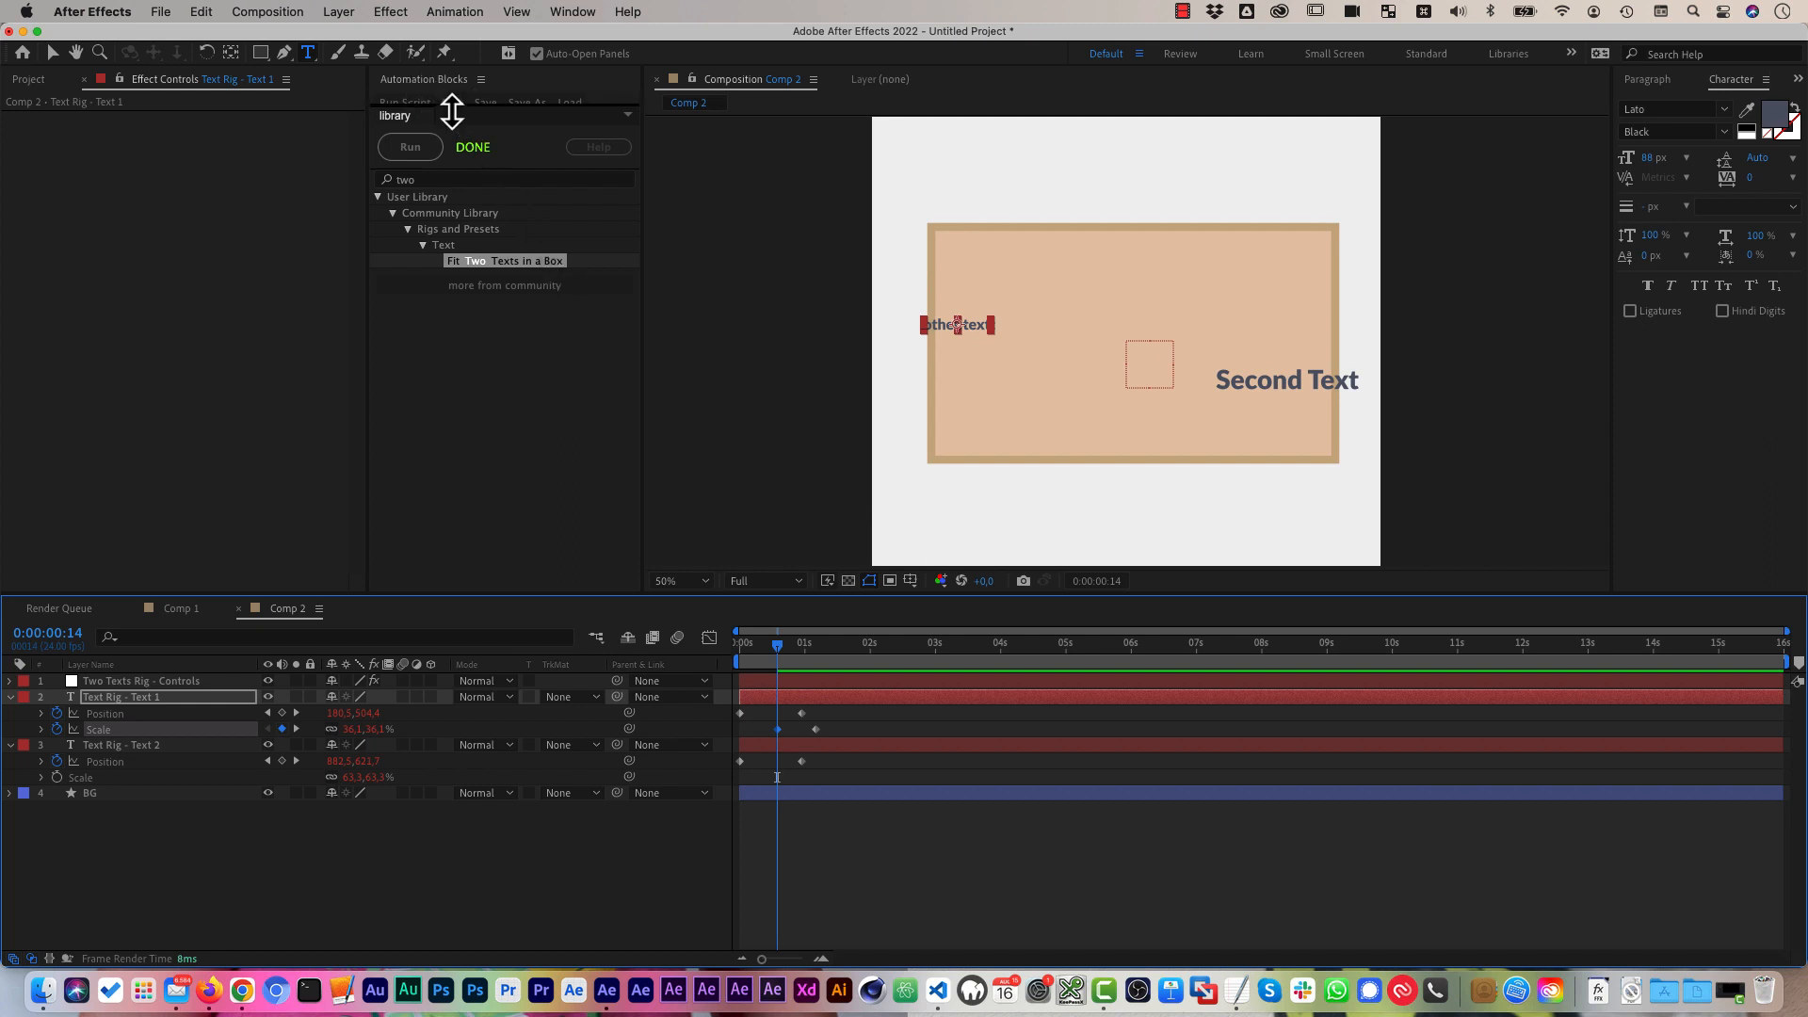
mouse_move(507, 286)
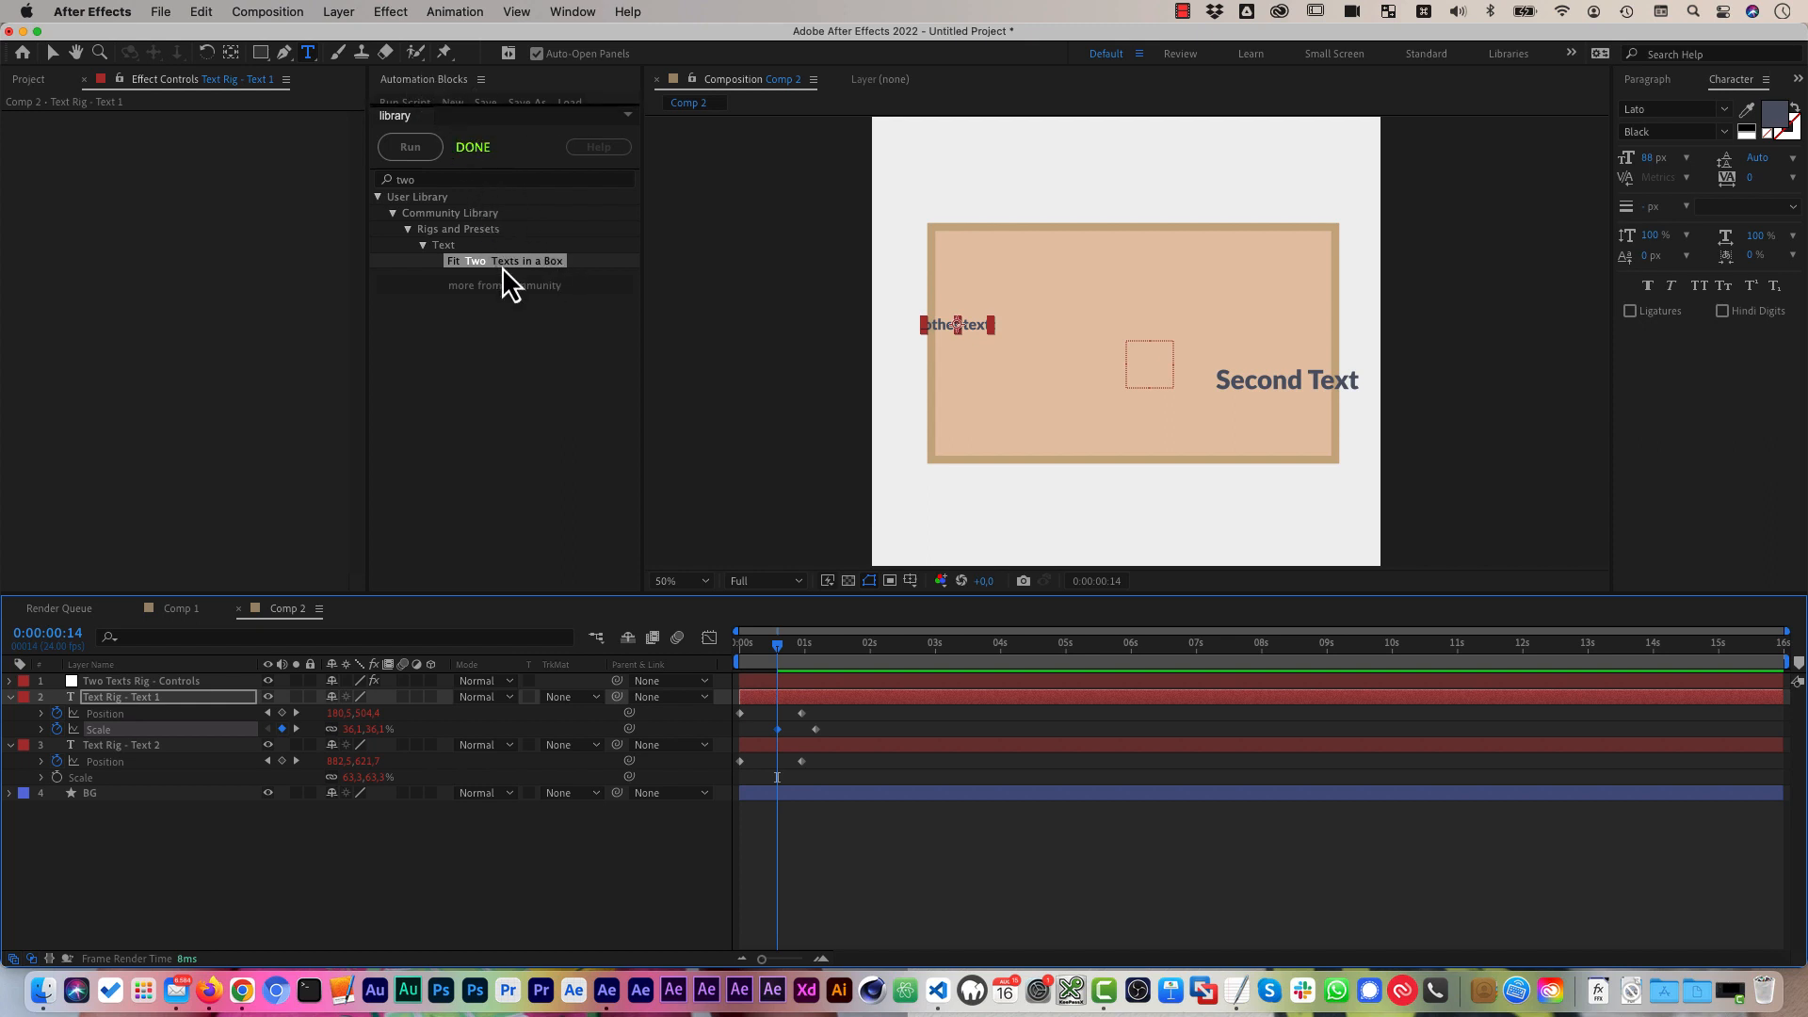
mouse_move(505, 260)
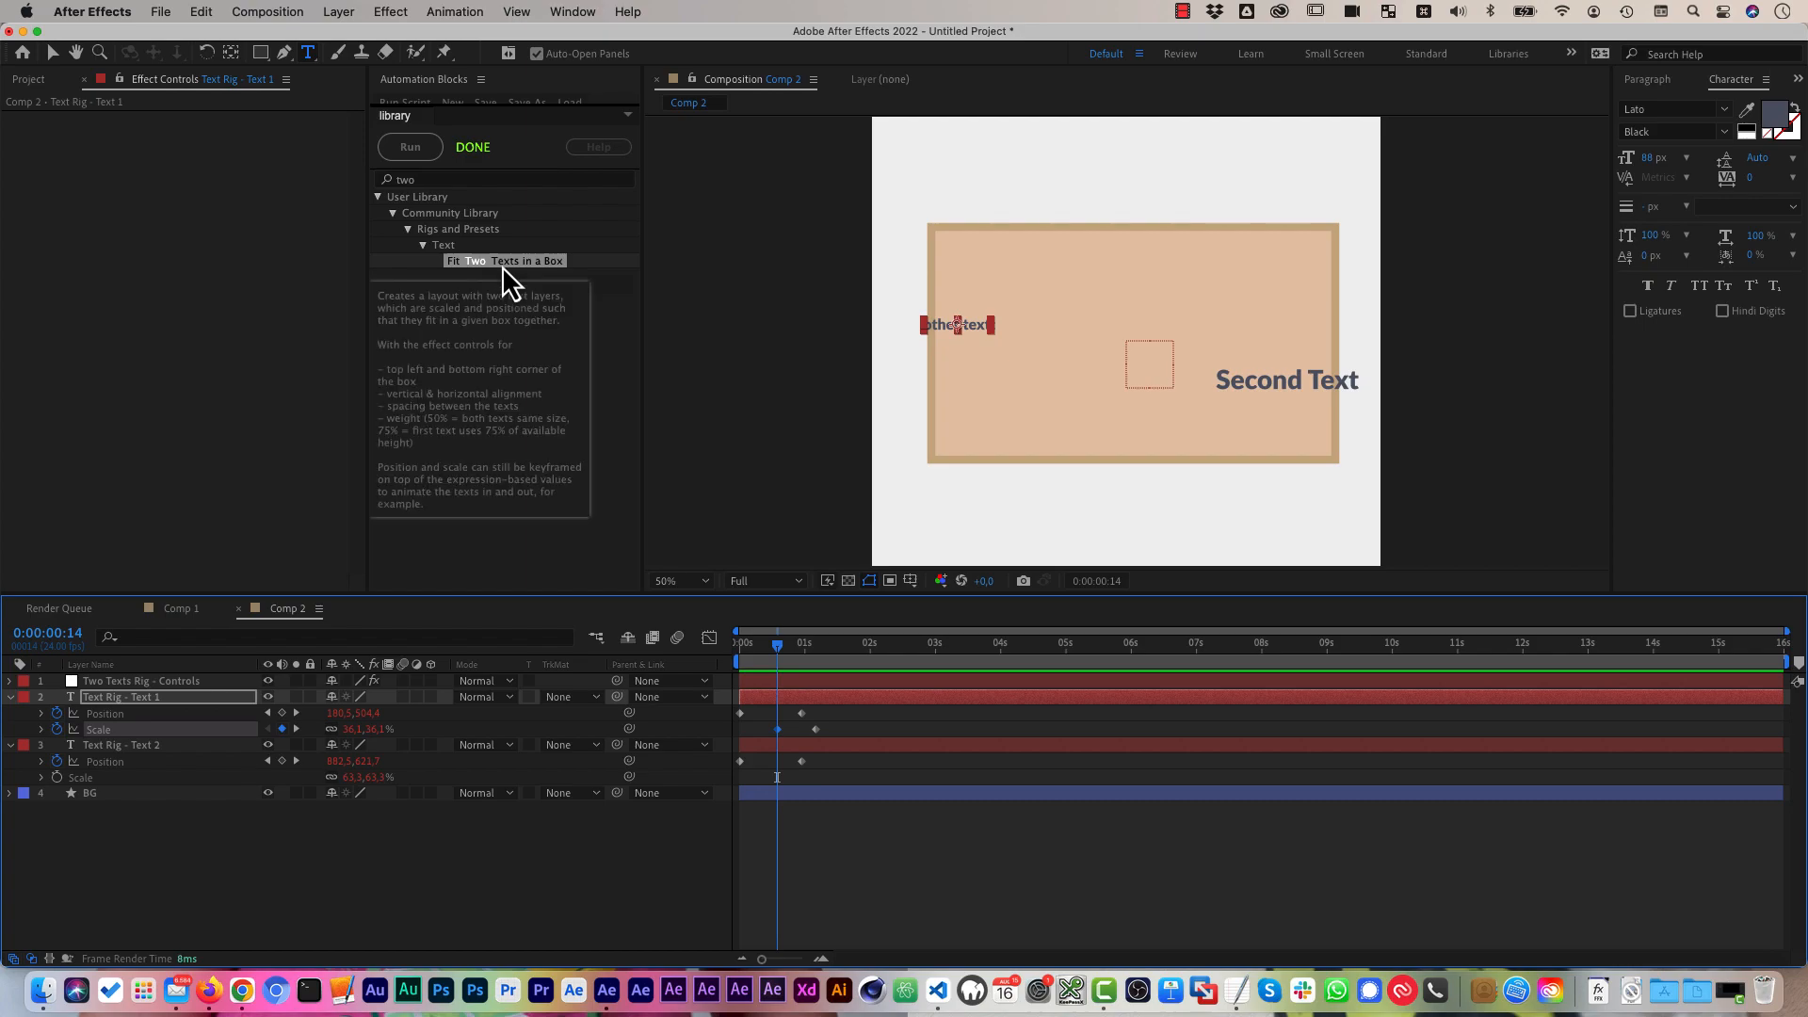